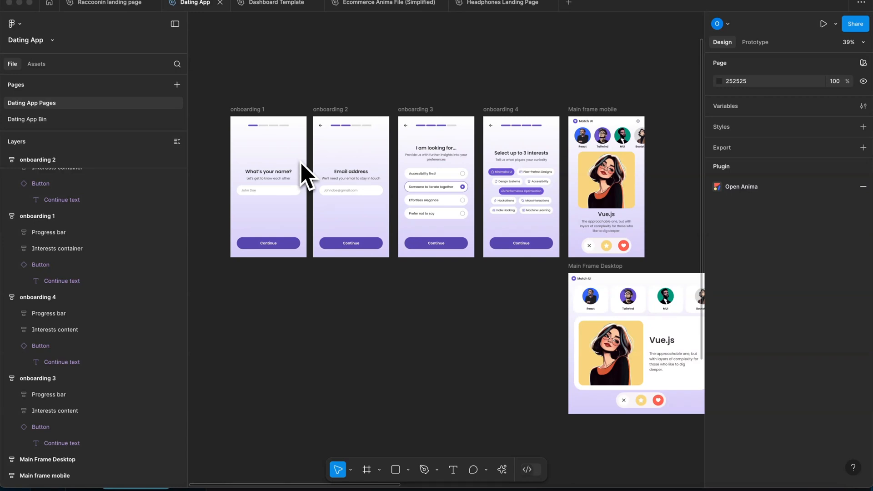
{"action": "mouse_move", "coordinate": [276, 155]}
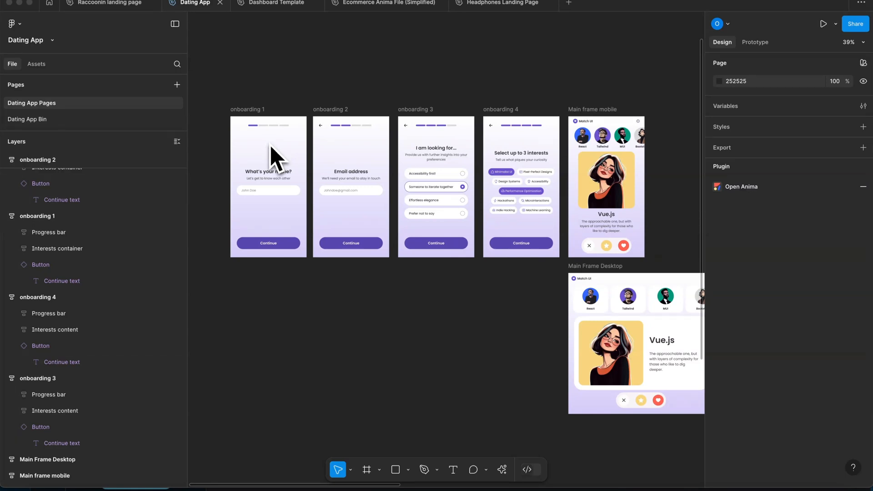
{"action": "mouse_move", "coordinate": [579, 214]}
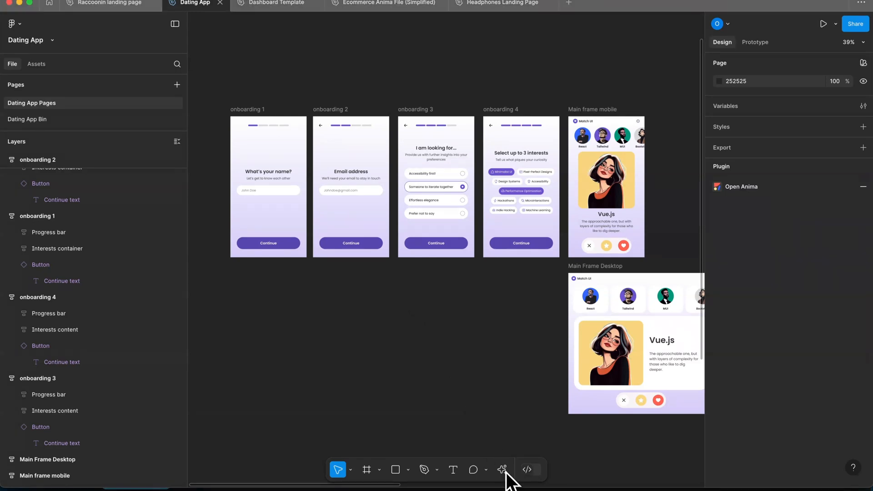
Run the Anima Figma-to-Code plugin from Recents on the onboarding 1 screen.
{"action": "left_click", "coordinate": [501, 469]}
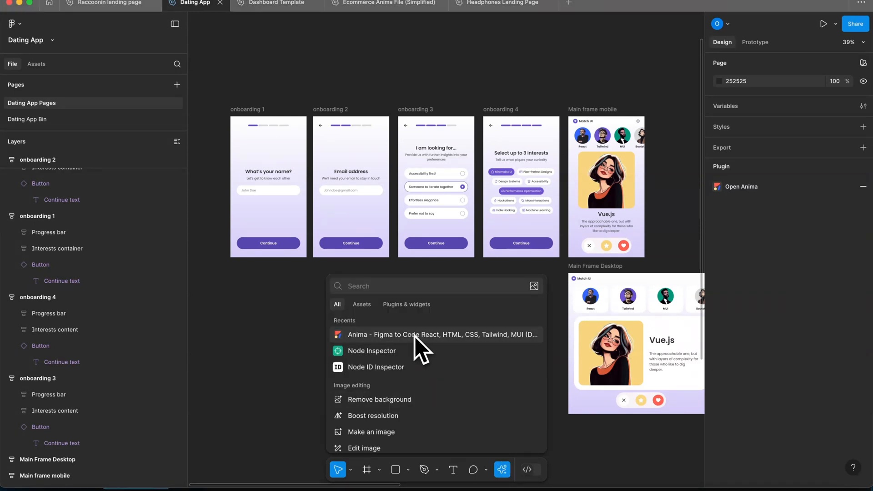
{"action": "left_click", "coordinate": [442, 334]}
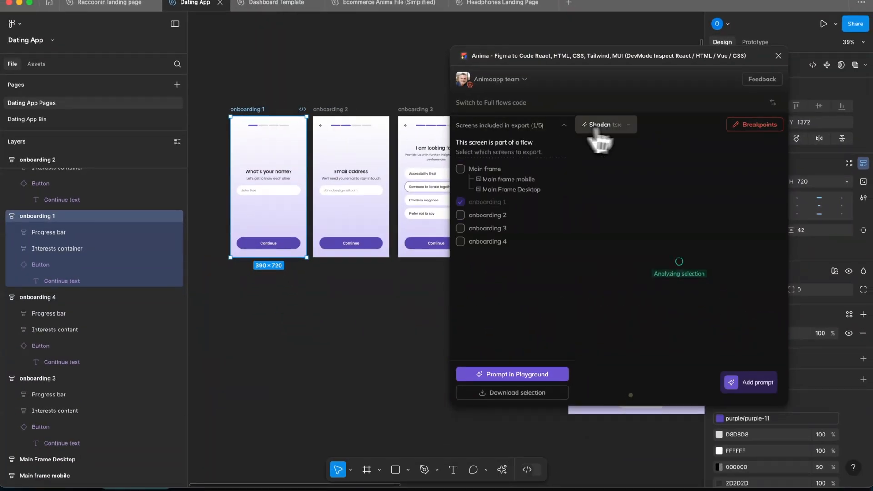
Set the export framework to React with Shadcn and TypeScript output.
{"action": "left_click", "coordinate": [605, 125]}
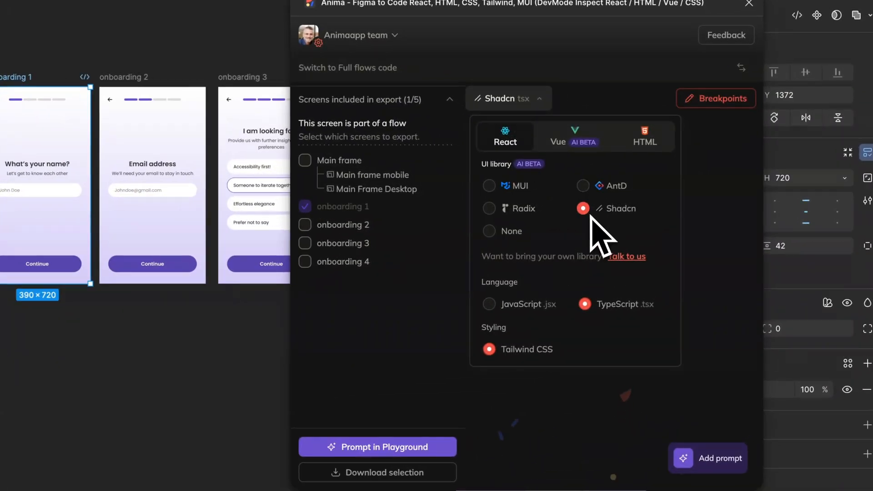
{"action": "mouse_move", "coordinate": [584, 305]}
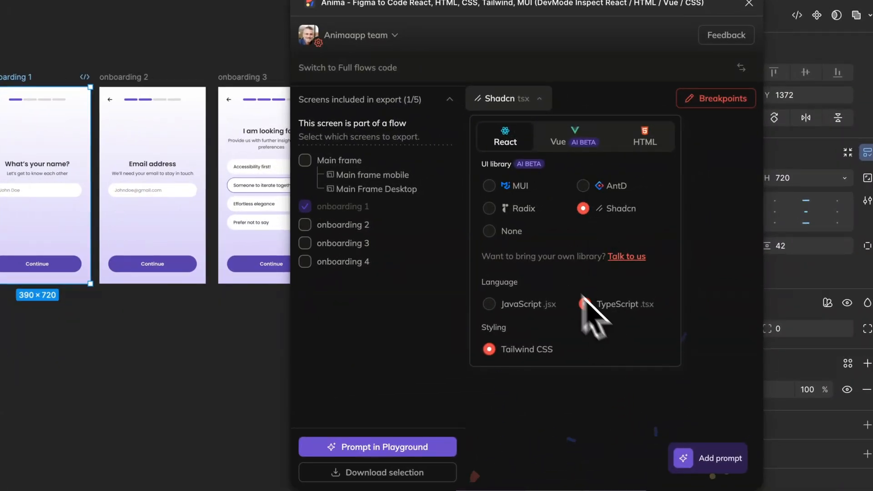
{"action": "left_click", "coordinate": [583, 303]}
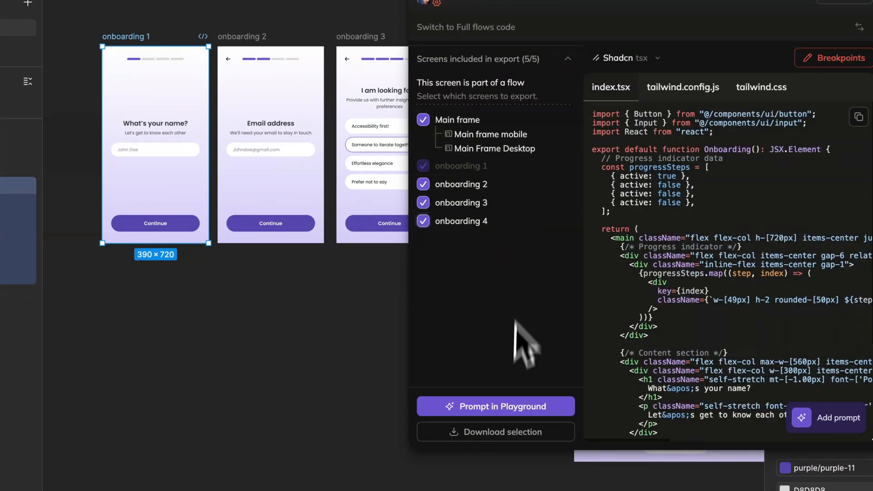
{"action": "mouse_move", "coordinate": [494, 407]}
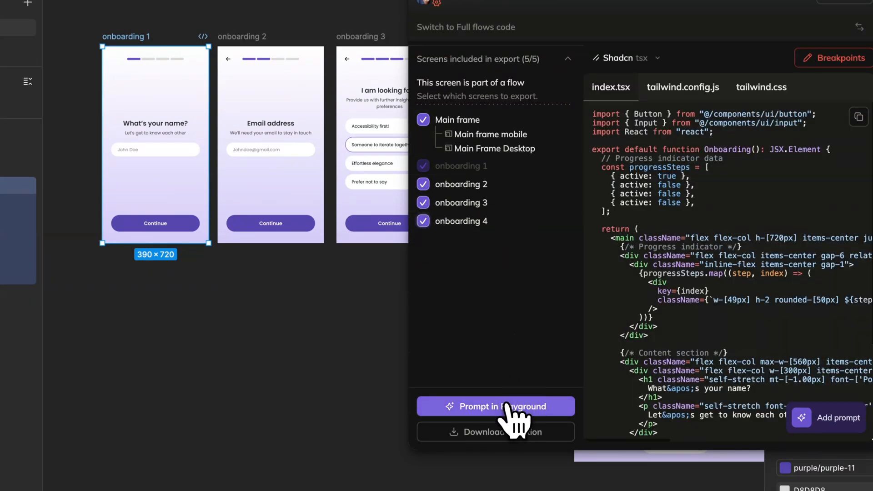
Send the exported screens to Anima Playground and let the preview load.
{"action": "left_click", "coordinate": [495, 431]}
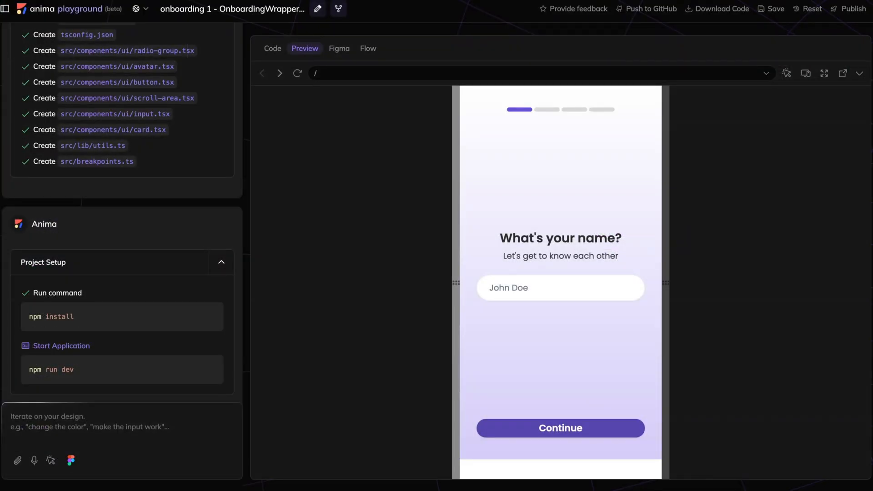
{"action": "mouse_move", "coordinate": [295, 183]}
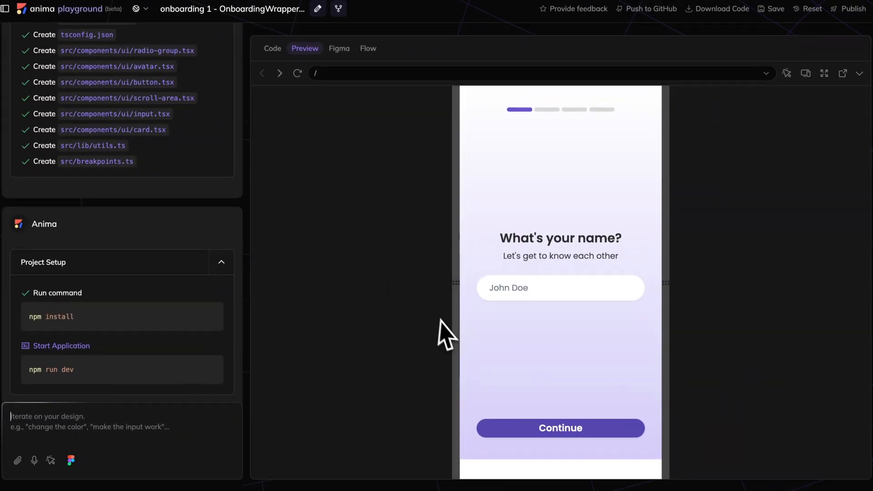
{"action": "mouse_move", "coordinate": [195, 226]}
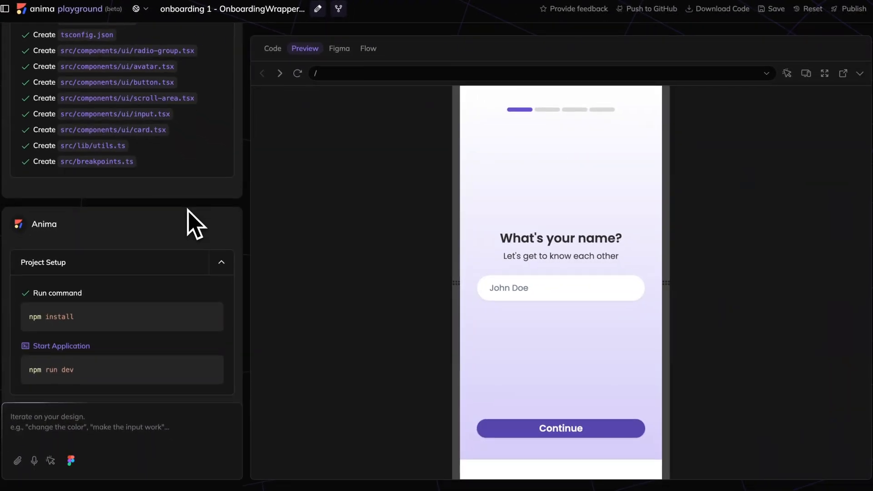
{"action": "mouse_move", "coordinate": [183, 292]}
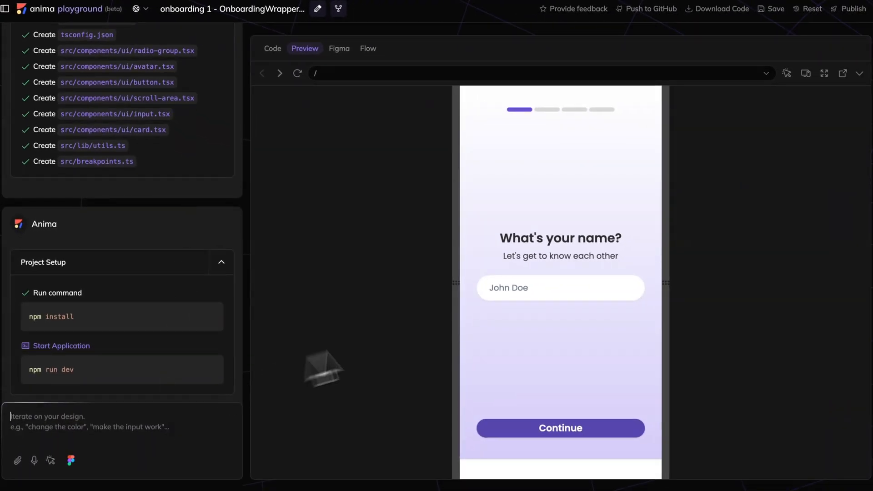
Ask the AI to 'make this 30px higher, change nothing else' for the Continue button and send it.
{"action": "type", "text": "jhjhkjkj"}
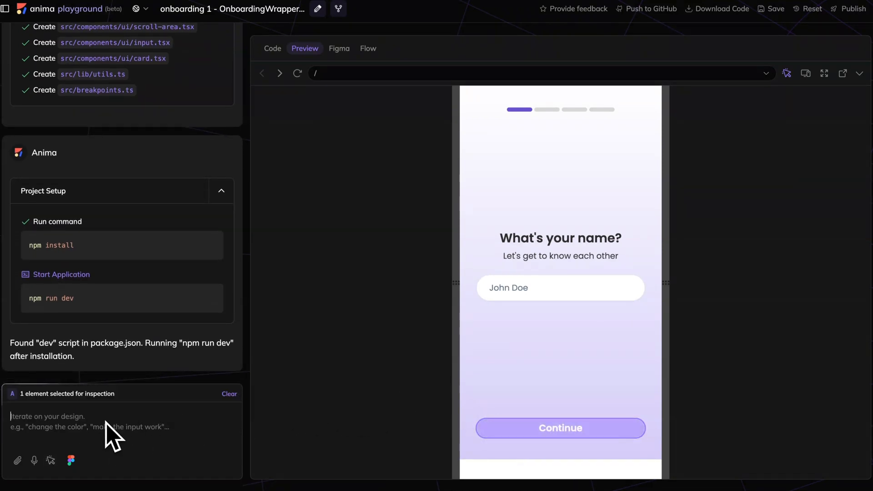
{"action": "type", "text": "make this 3"}
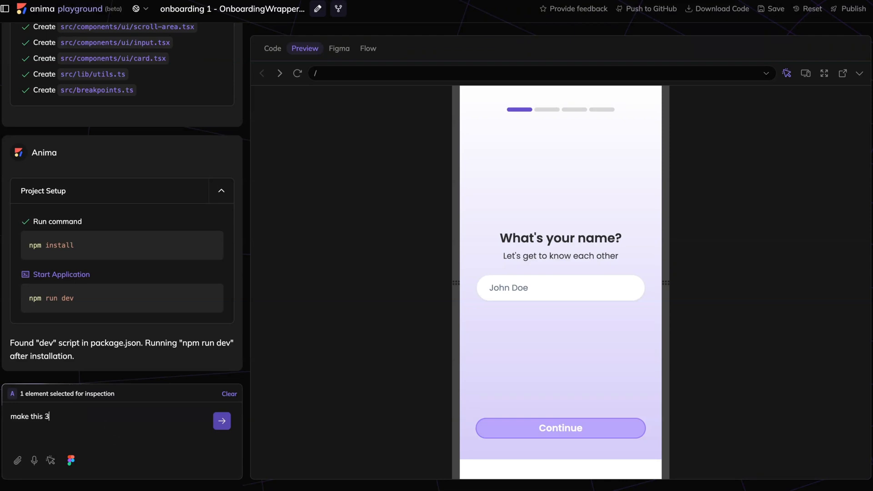
{"action": "type", "text": "0"}
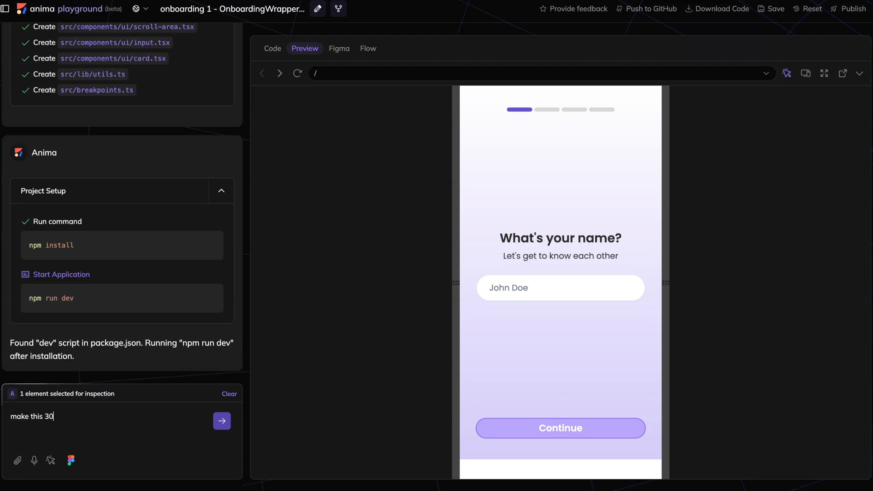
{"action": "type", "text": "px higher"}
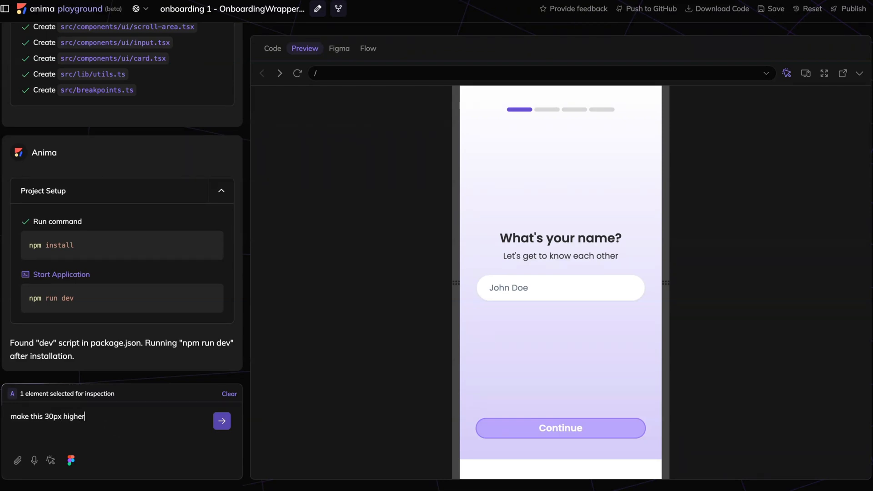
{"action": "mouse_move", "coordinate": [129, 452]}
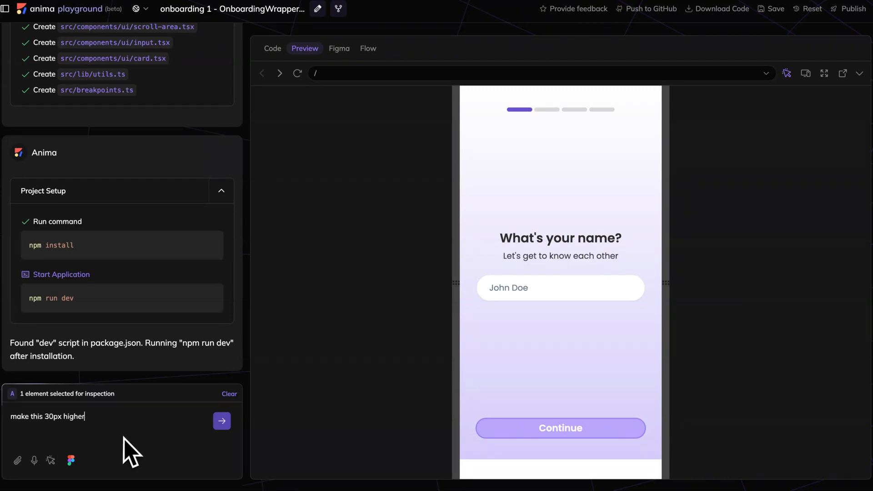
{"action": "mouse_move", "coordinate": [117, 440]}
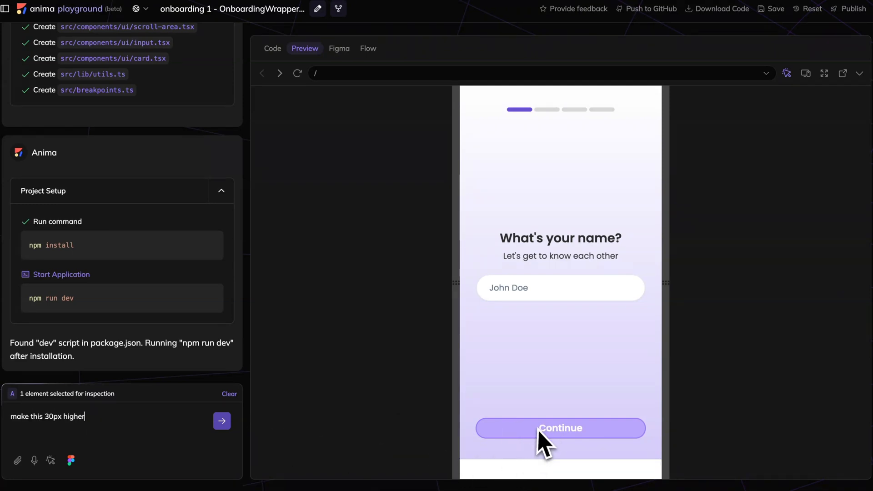
{"action": "mouse_move", "coordinate": [103, 437]}
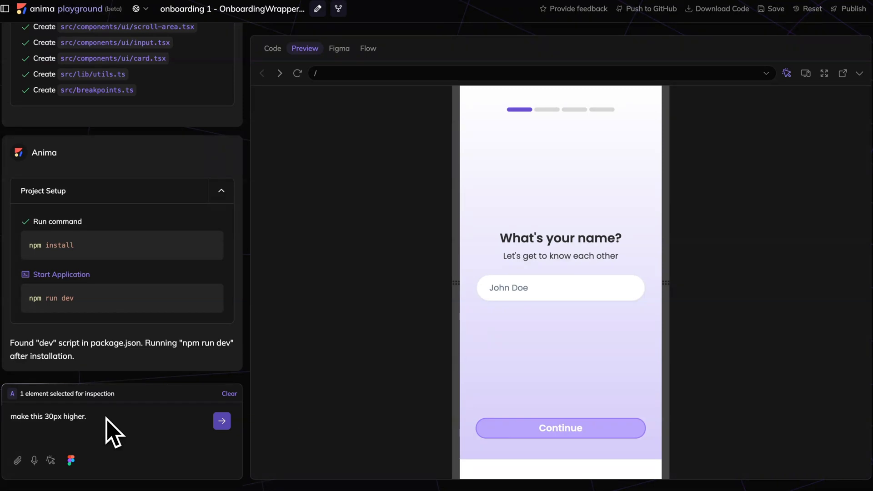
{"action": "left_click", "coordinate": [83, 417]}
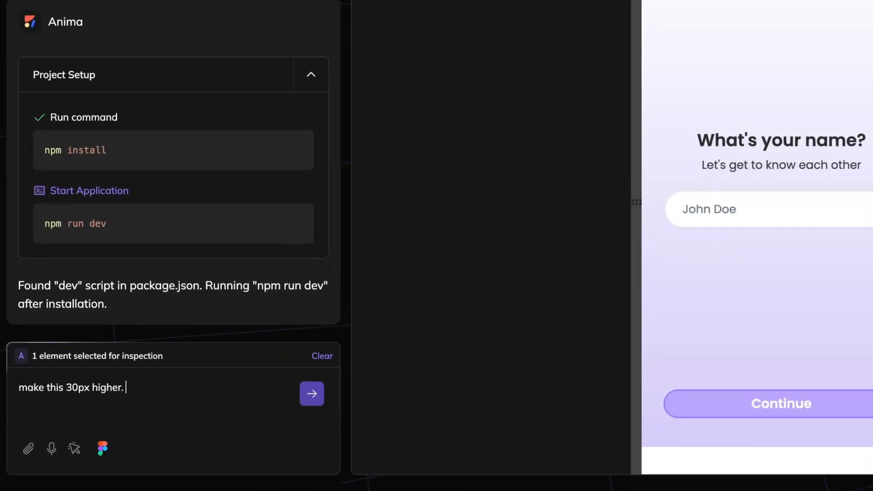
{"action": "type", "text": "change"}
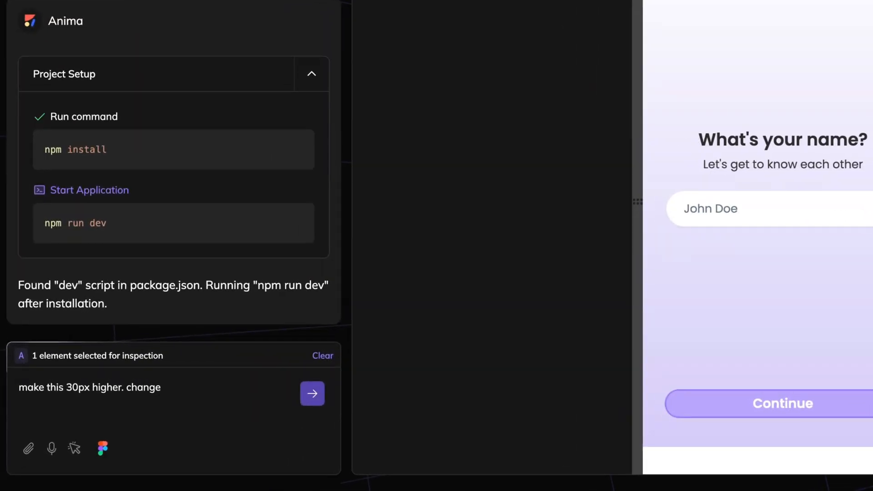
{"action": "type", "text": "nothing else"}
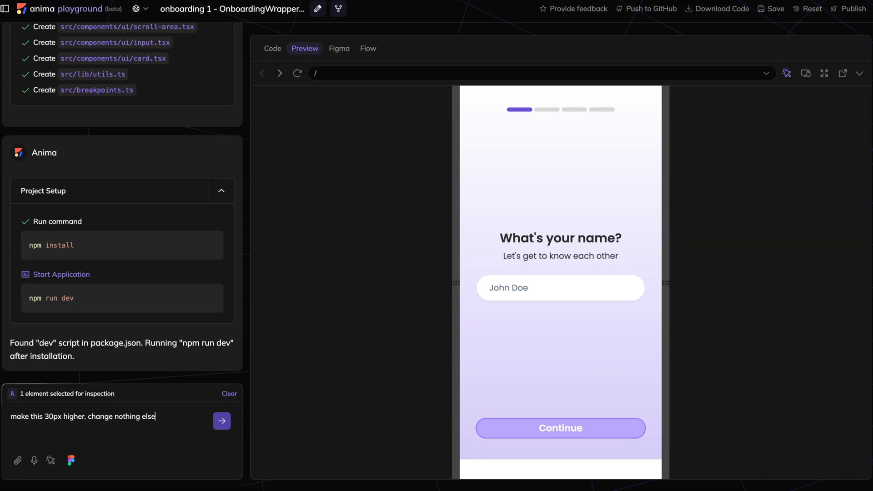
{"action": "left_click", "coordinate": [222, 420]}
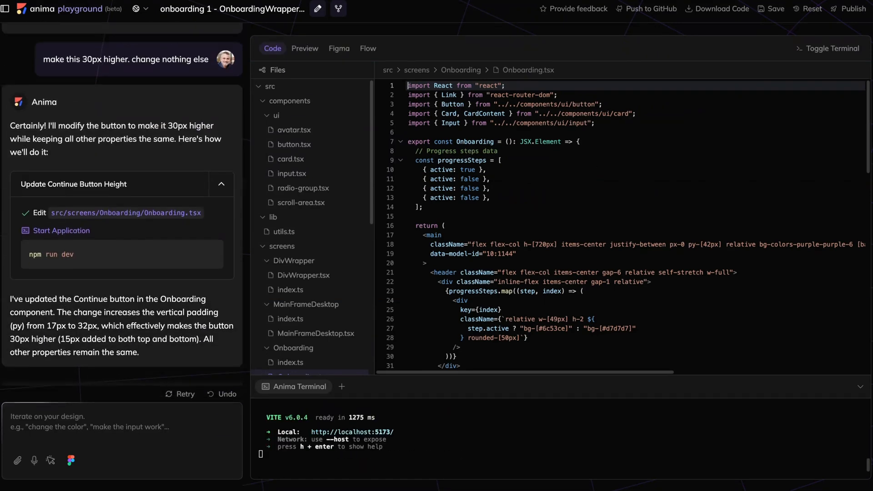
Return to the Preview view to check the taller Continue button.
{"action": "left_click", "coordinate": [305, 48]}
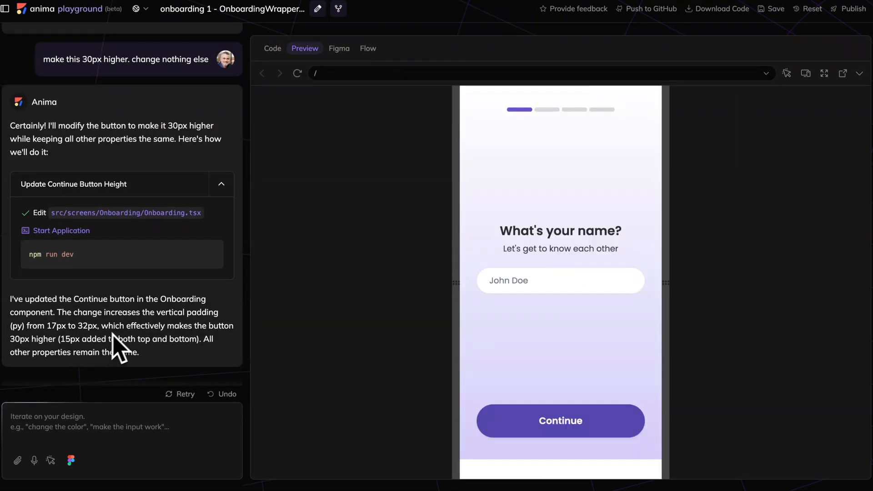
{"action": "mouse_move", "coordinate": [191, 367]}
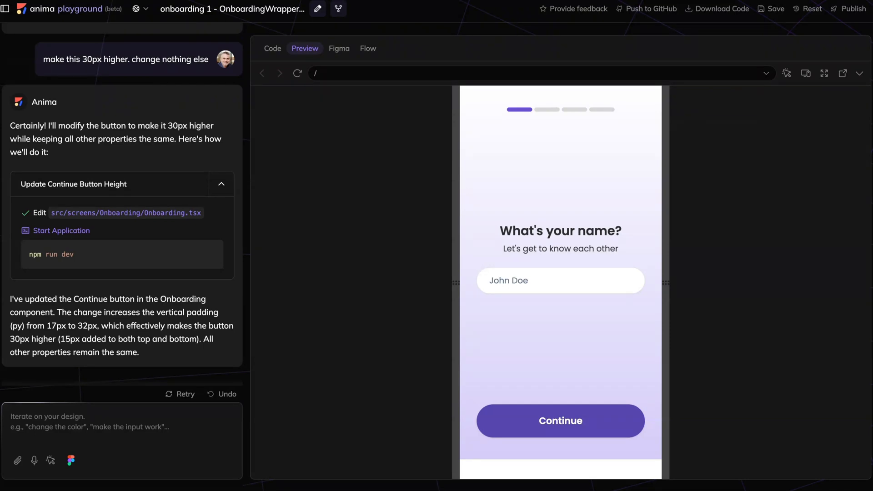
{"action": "mouse_move", "coordinate": [134, 438]}
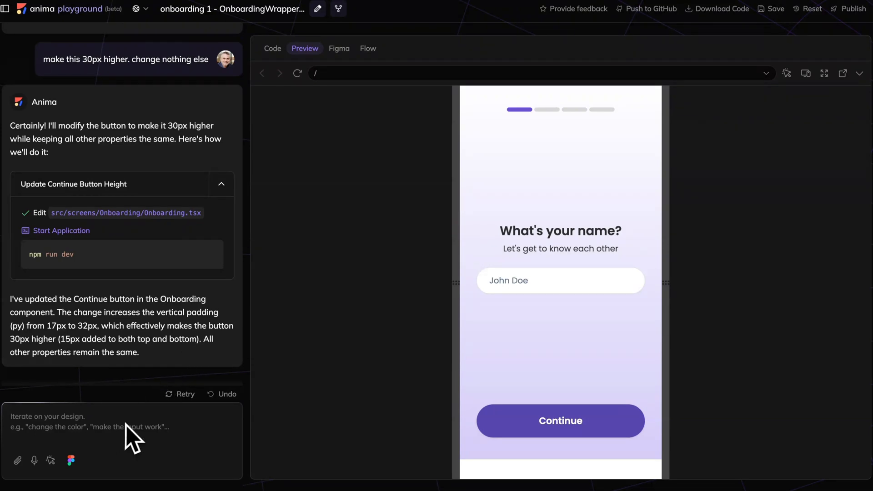
{"action": "mouse_move", "coordinate": [132, 431]}
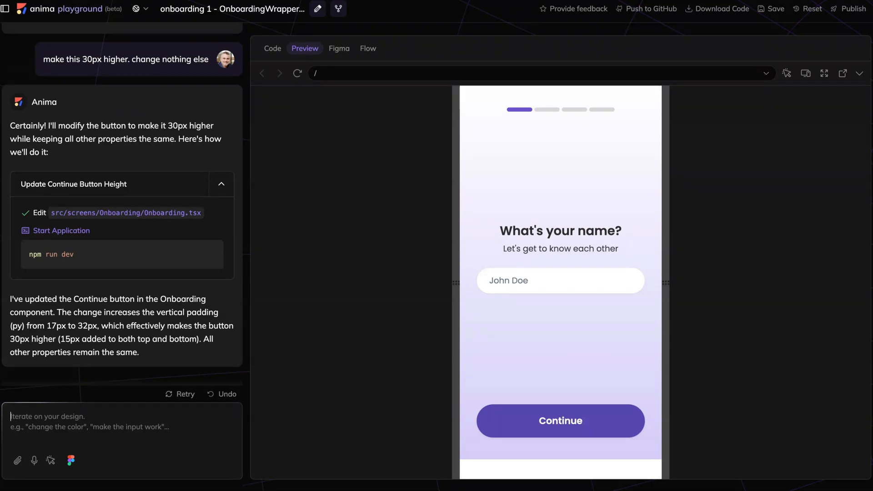
Draft a 'make it responsive' request in the chat box without sending it.
{"action": "type", "text": "d"}
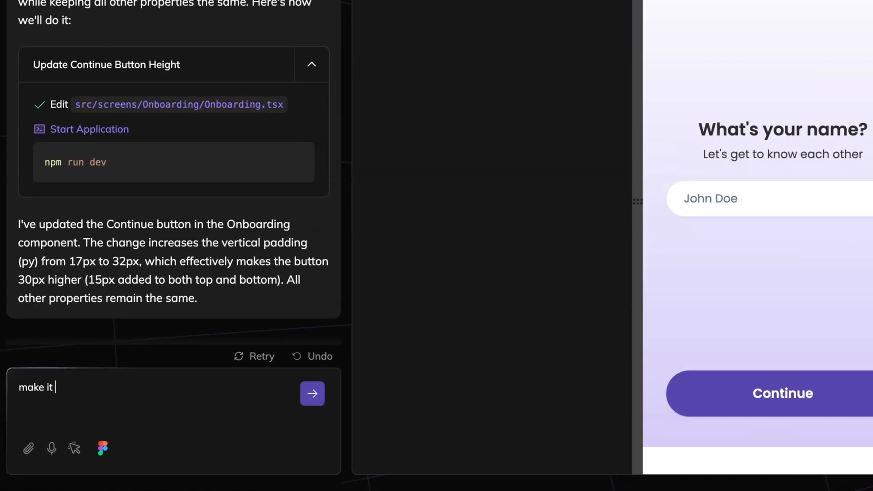
{"action": "type", "text": "responsive"}
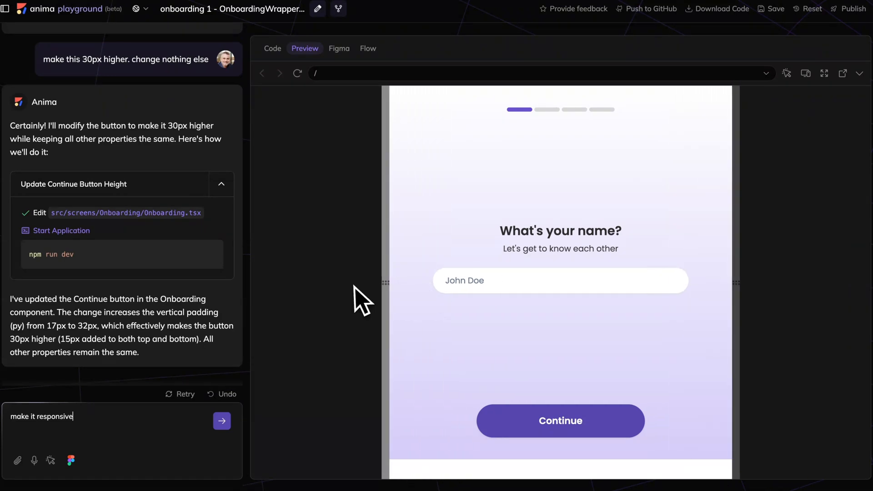
{"action": "mouse_move", "coordinate": [559, 420]}
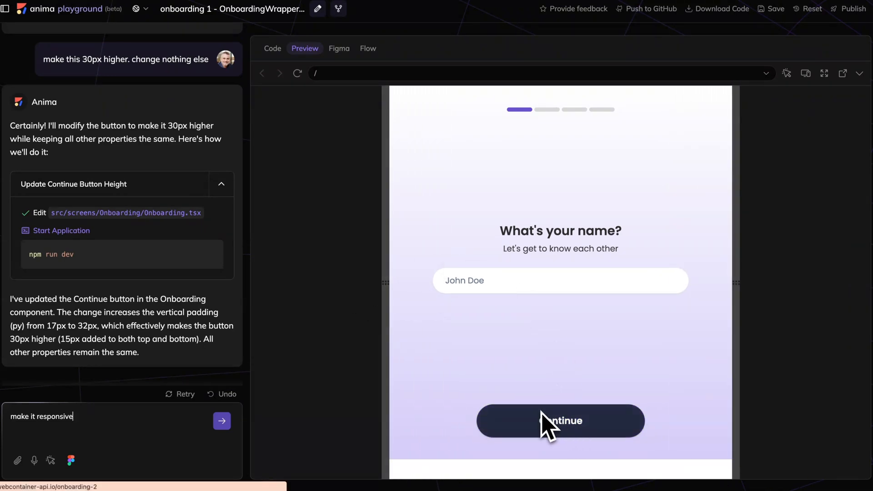
{"action": "mouse_move", "coordinate": [512, 401]}
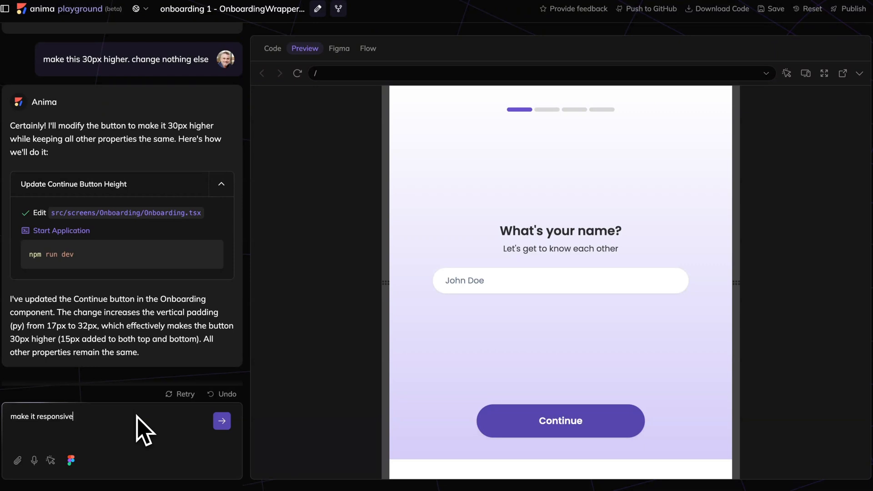
{"action": "mouse_move", "coordinate": [143, 429]}
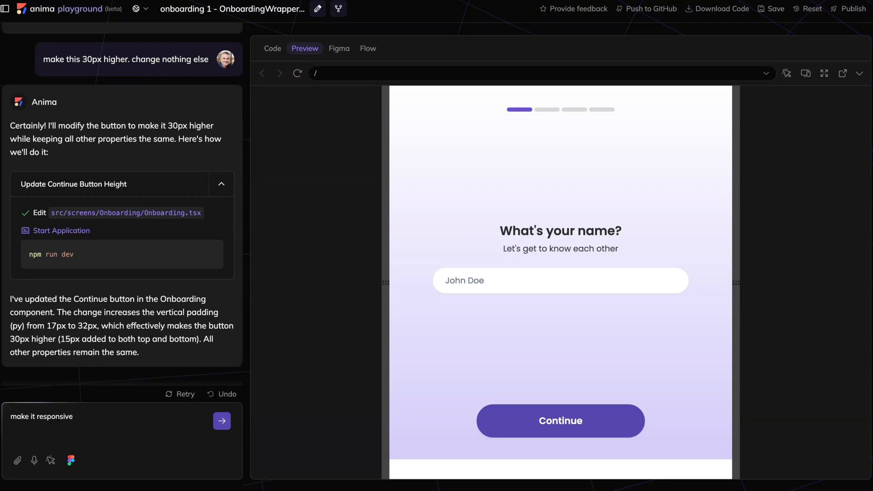
{"action": "mouse_move", "coordinate": [277, 384]}
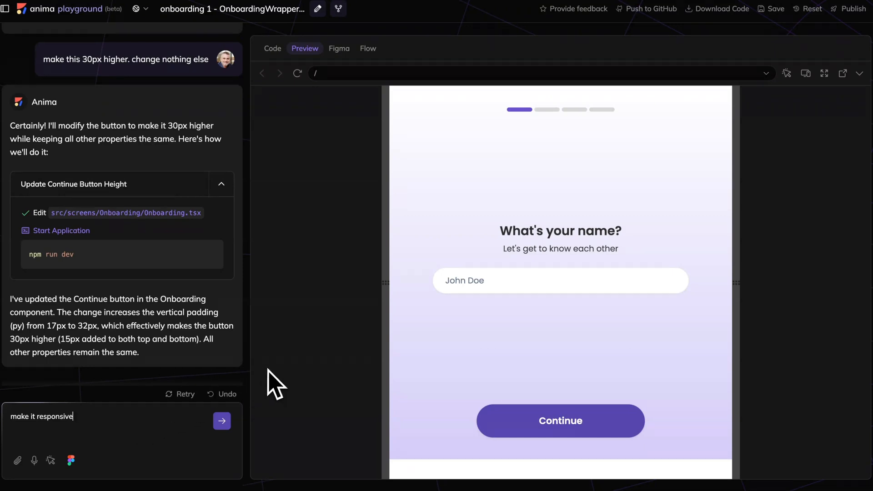
{"action": "mouse_move", "coordinate": [92, 387]}
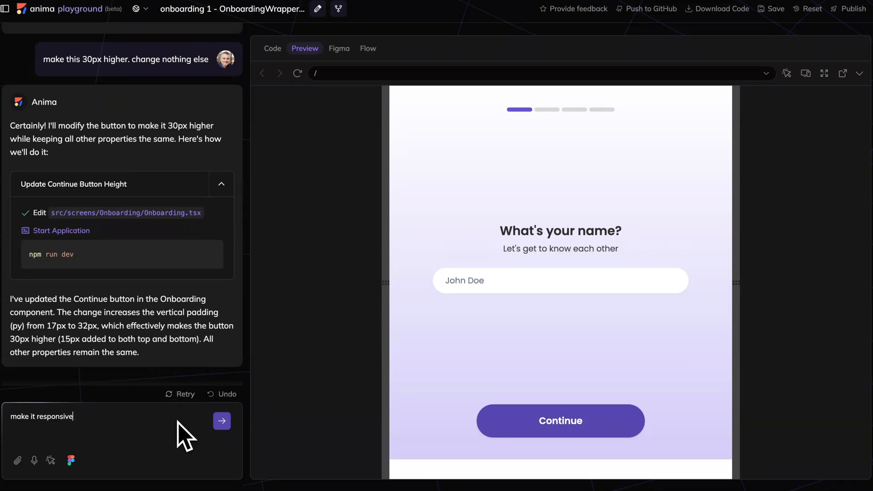
{"action": "mouse_move", "coordinate": [684, 200]}
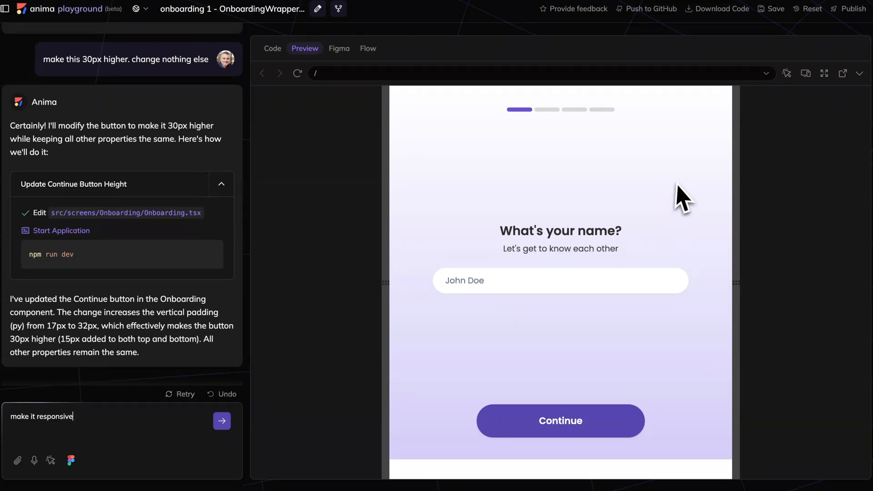
{"action": "mouse_move", "coordinate": [554, 241]}
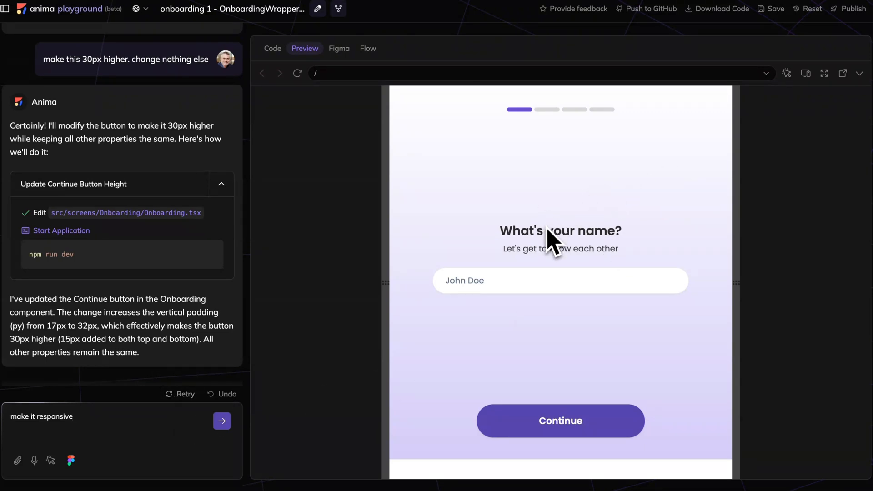
{"action": "mouse_move", "coordinate": [507, 292]}
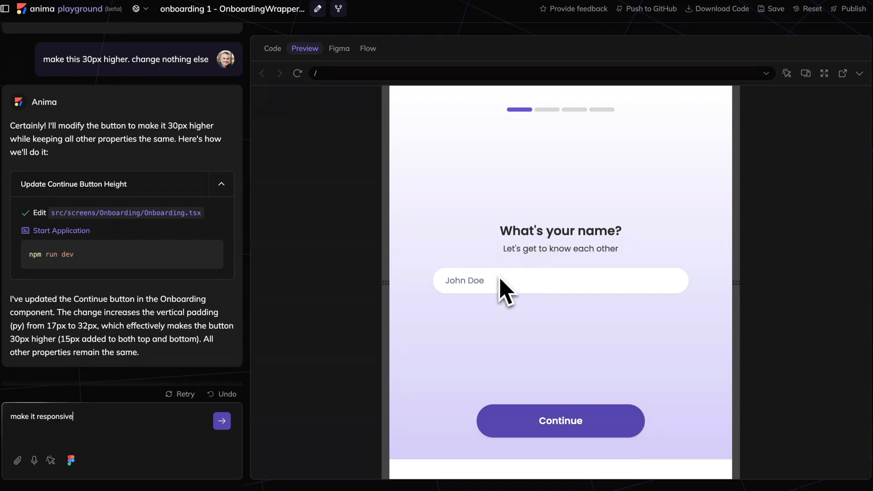
{"action": "mouse_move", "coordinate": [520, 278]}
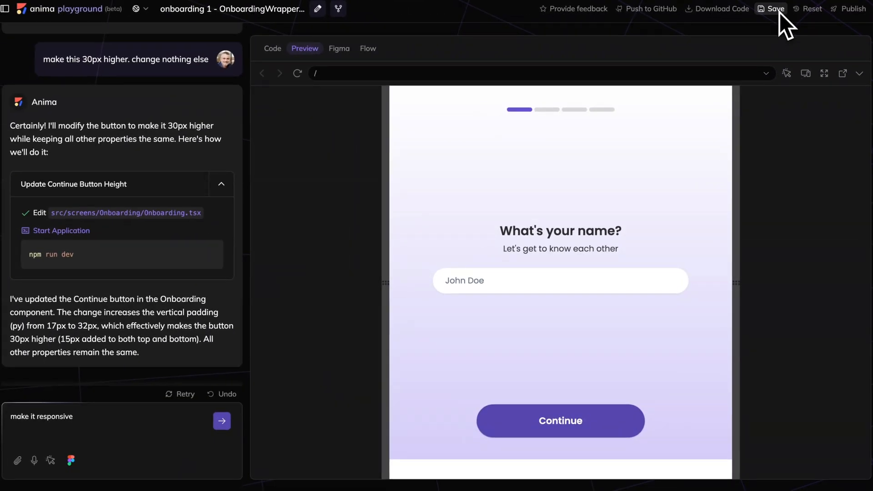
{"action": "mouse_move", "coordinate": [349, 140]}
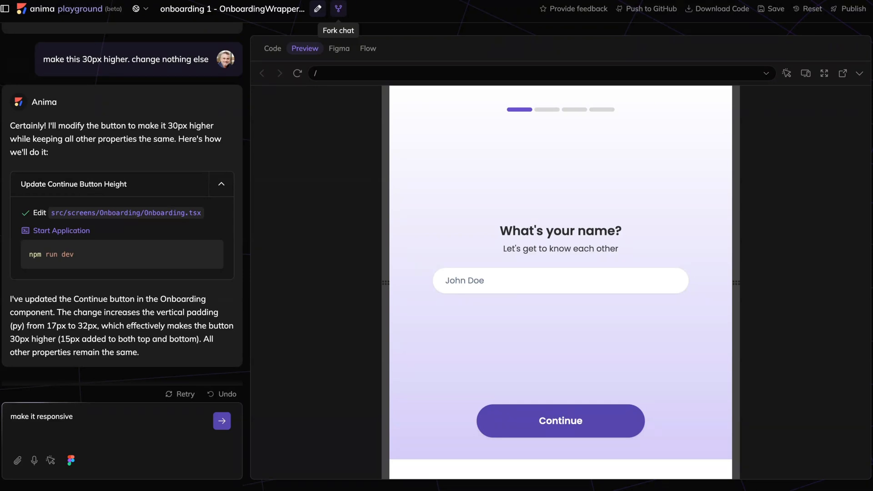
{"action": "mouse_move", "coordinate": [111, 435]}
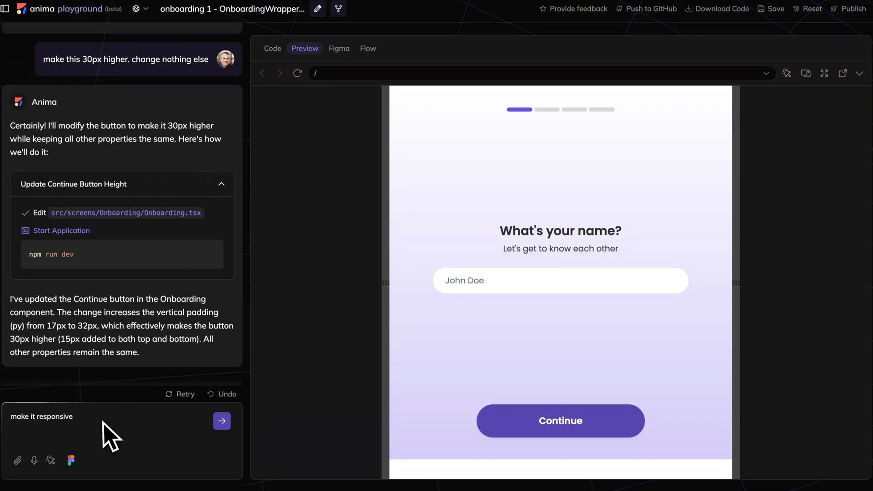
{"action": "mouse_move", "coordinate": [44, 434]}
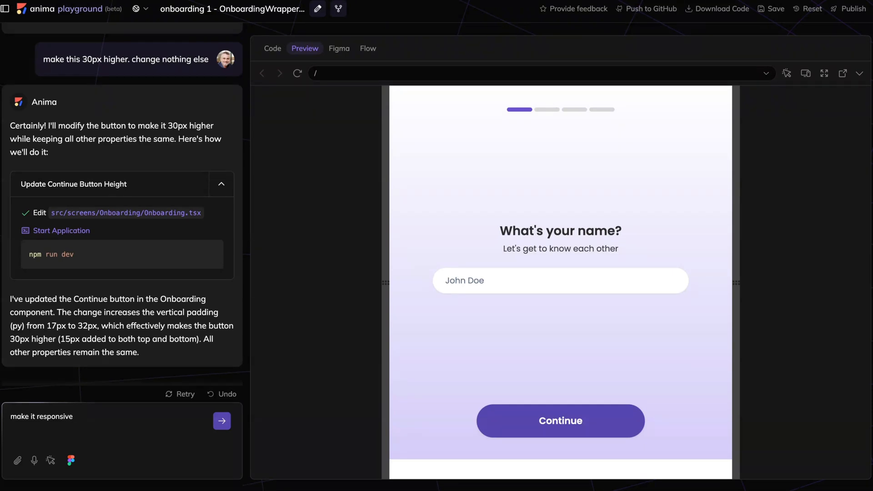
{"action": "mouse_move", "coordinate": [812, 8]}
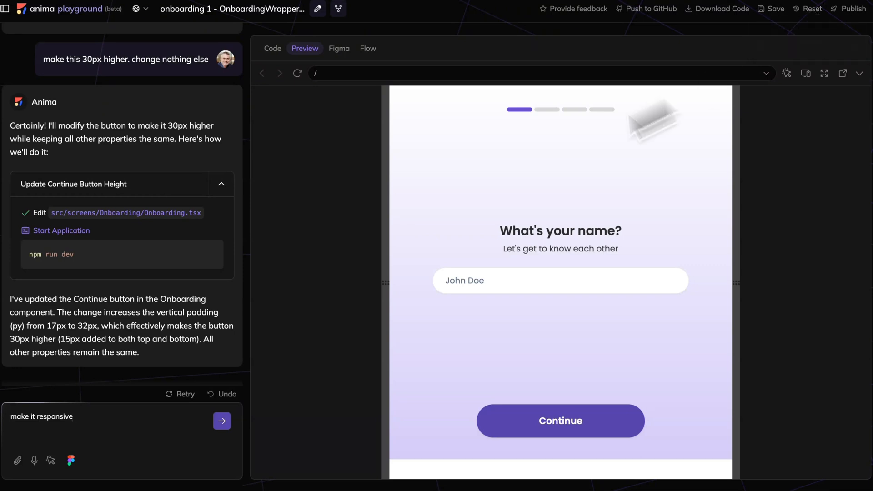
Send the prompt describing how a selected radio button should look for the AI to restyle it.
{"action": "scroll", "scroll_direction": "up", "scroll_amount": 3}
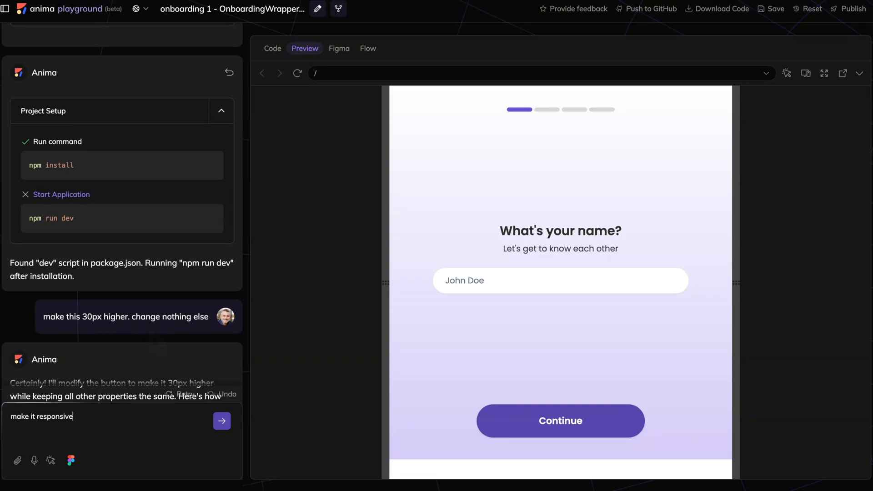
{"action": "mouse_move", "coordinate": [242, 88]}
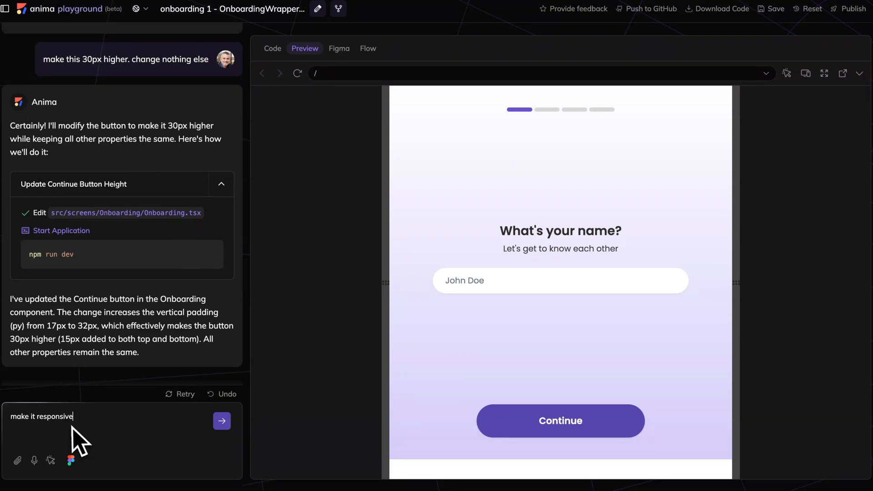
{"action": "mouse_move", "coordinate": [179, 394]}
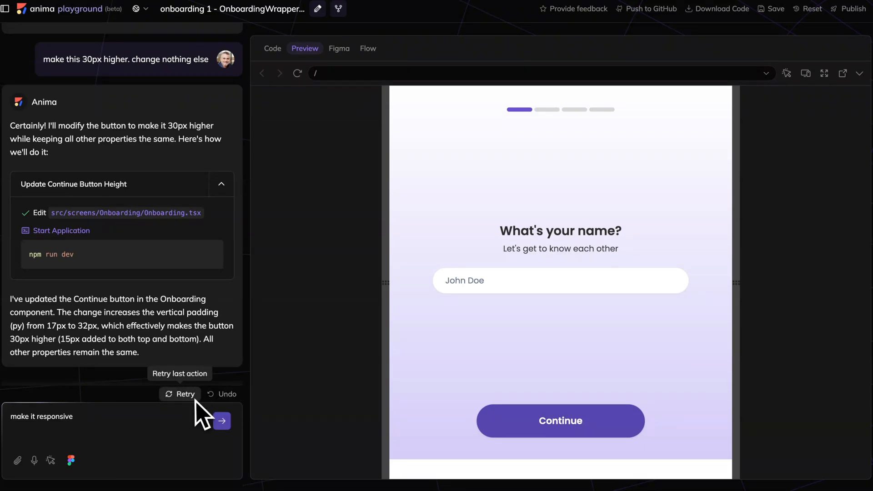
{"action": "mouse_move", "coordinate": [120, 407]}
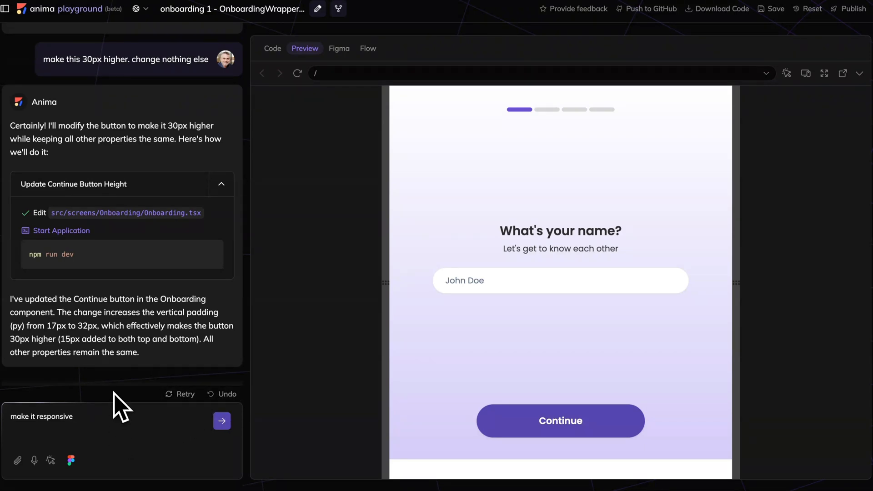
{"action": "left_click", "coordinate": [73, 416]}
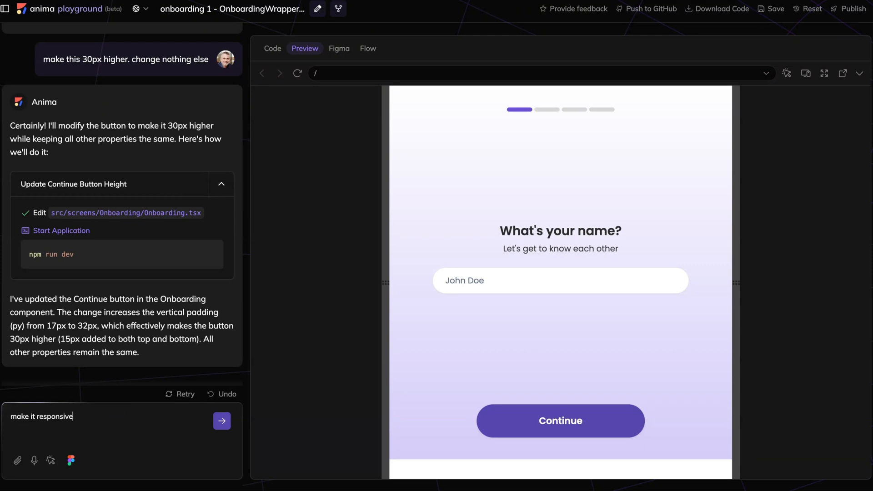
{"action": "mouse_move", "coordinate": [96, 422]}
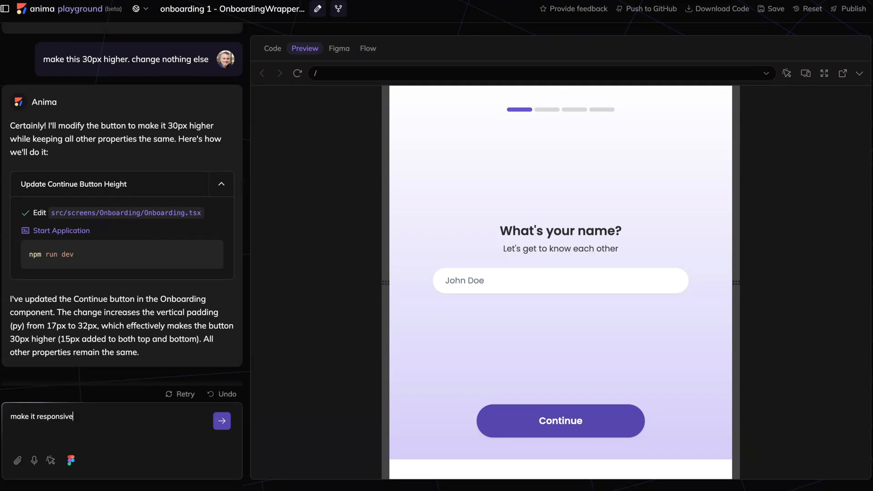
{"action": "mouse_move", "coordinate": [143, 356]}
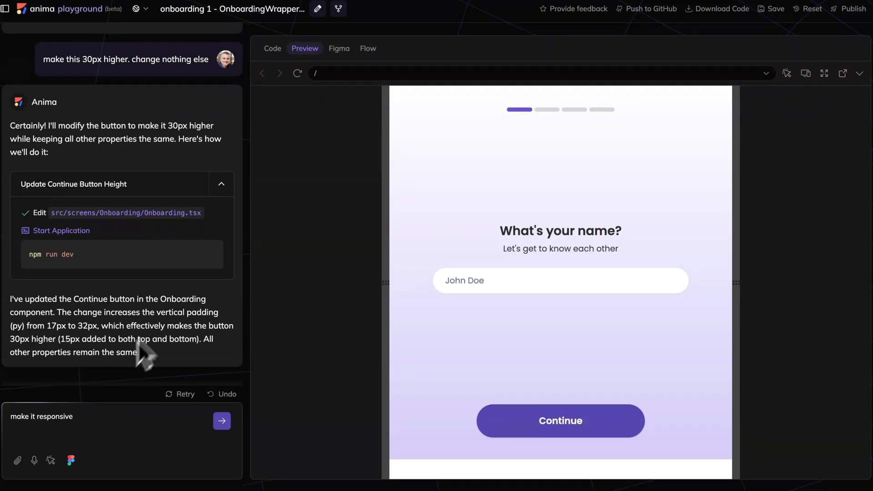
{"action": "left_click", "coordinate": [111, 416]}
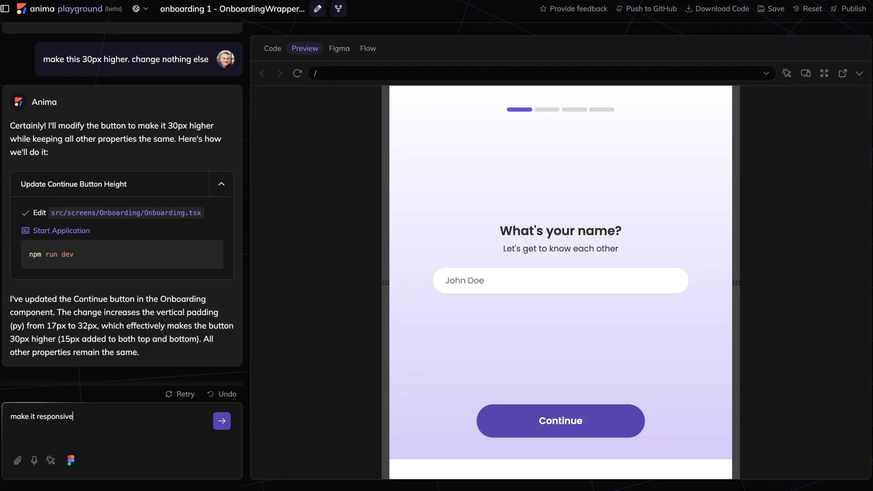
{"action": "mouse_move", "coordinate": [132, 348]}
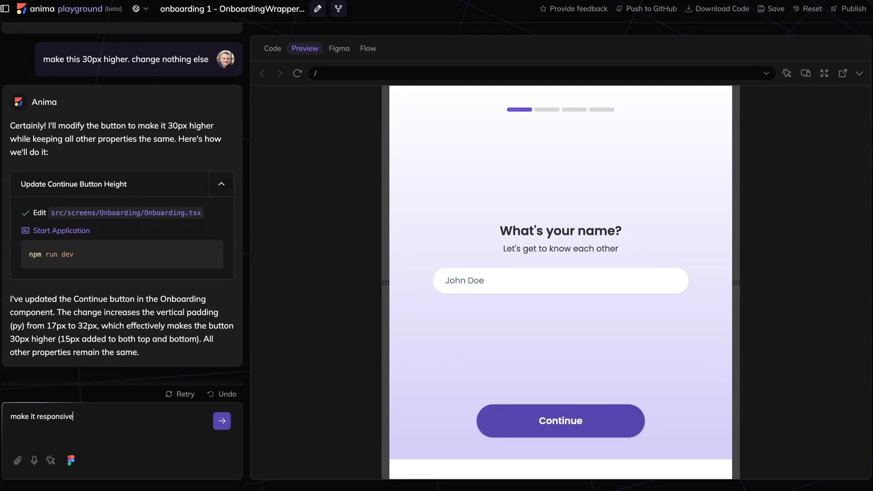
{"action": "mouse_move", "coordinate": [176, 421]}
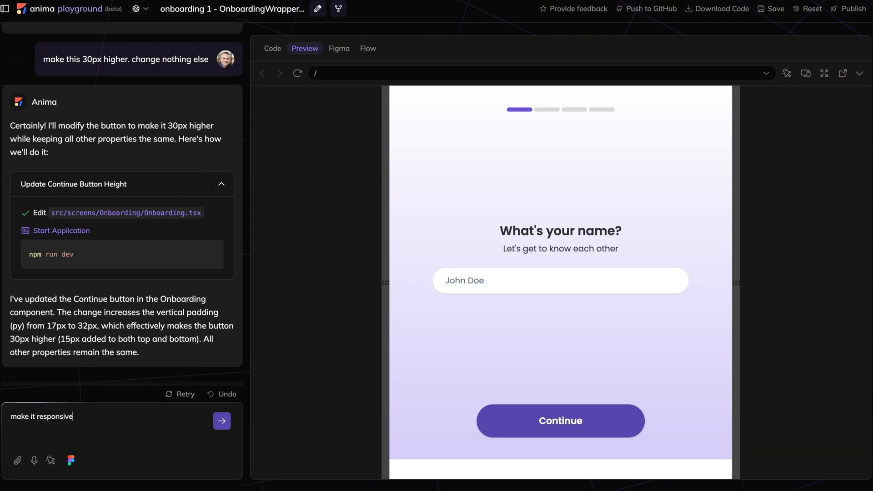
{"action": "left_click", "coordinate": [222, 420]}
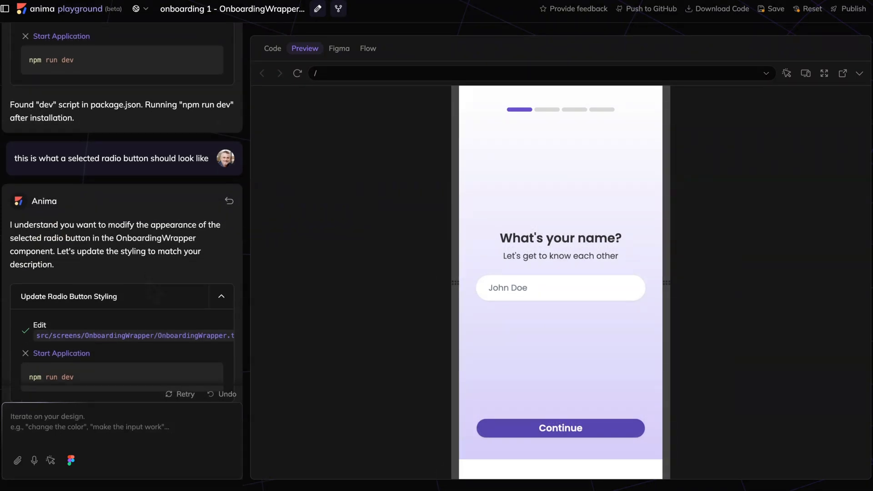
Advance past the name screen and test the I am looking for… radio options in the preview.
{"action": "scroll", "scroll_direction": "up", "scroll_amount": 3}
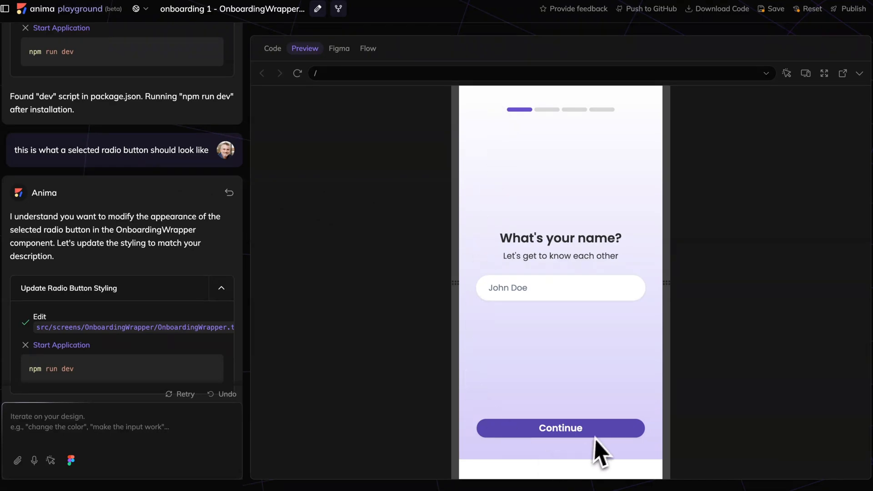
{"action": "left_click", "coordinate": [560, 429]}
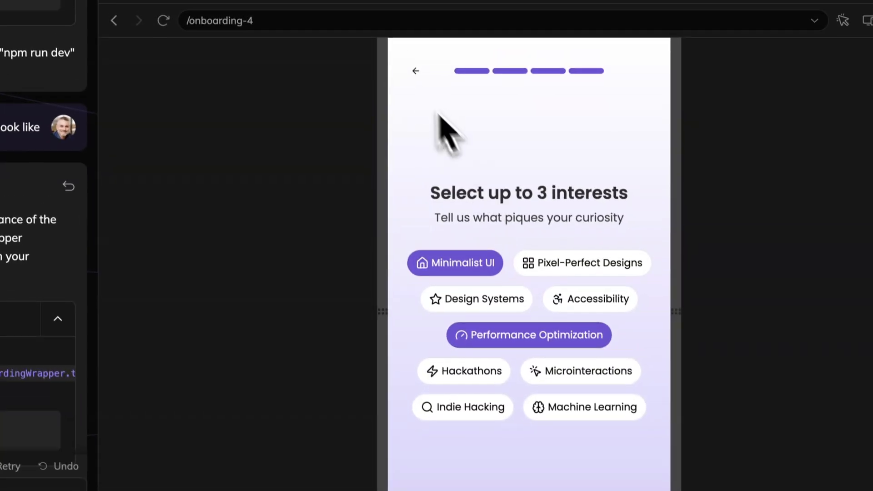
{"action": "left_click", "coordinate": [416, 71]}
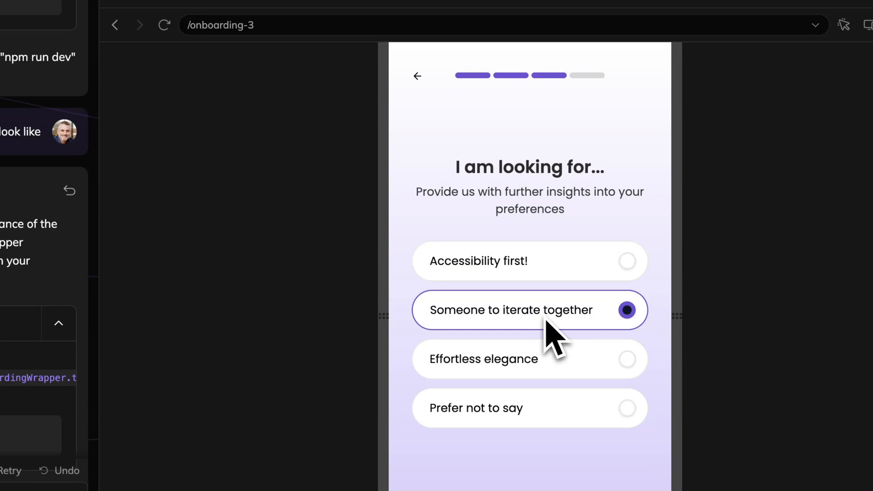
{"action": "mouse_move", "coordinate": [560, 396]}
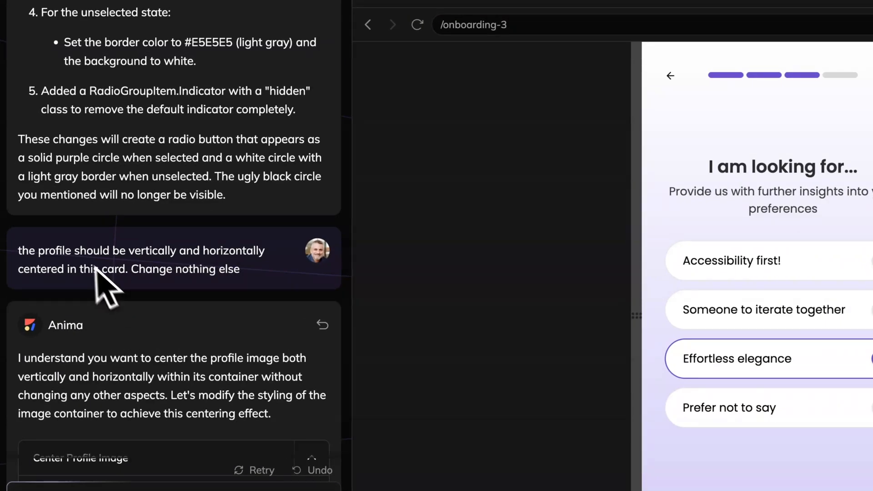
{"action": "scroll", "scroll_direction": "down", "scroll_amount": 3}
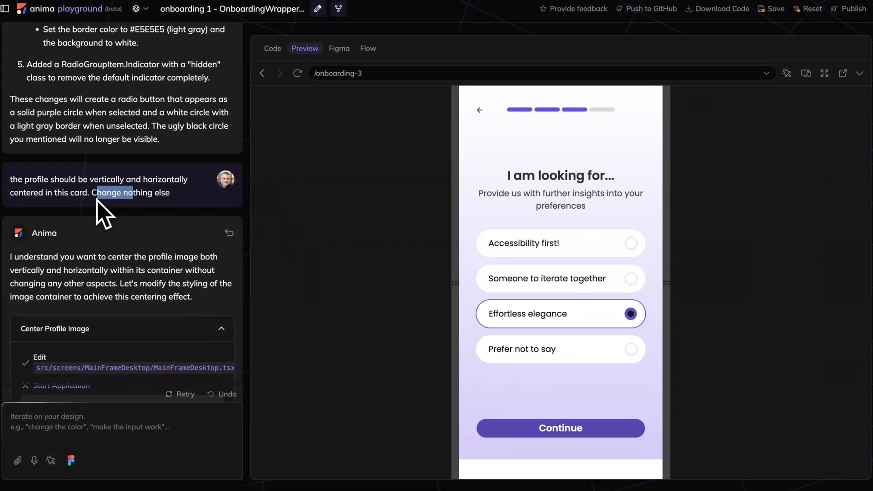
{"action": "scroll", "scroll_direction": "down", "scroll_amount": 3}
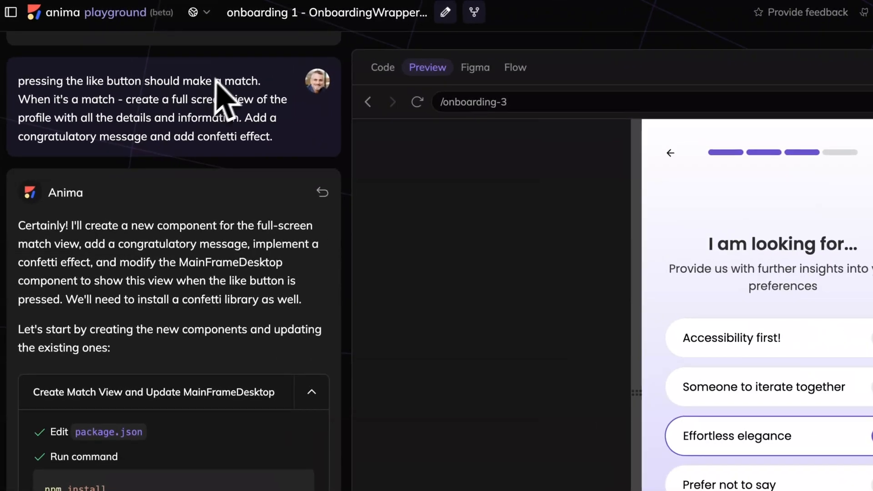
{"action": "mouse_move", "coordinate": [240, 120]}
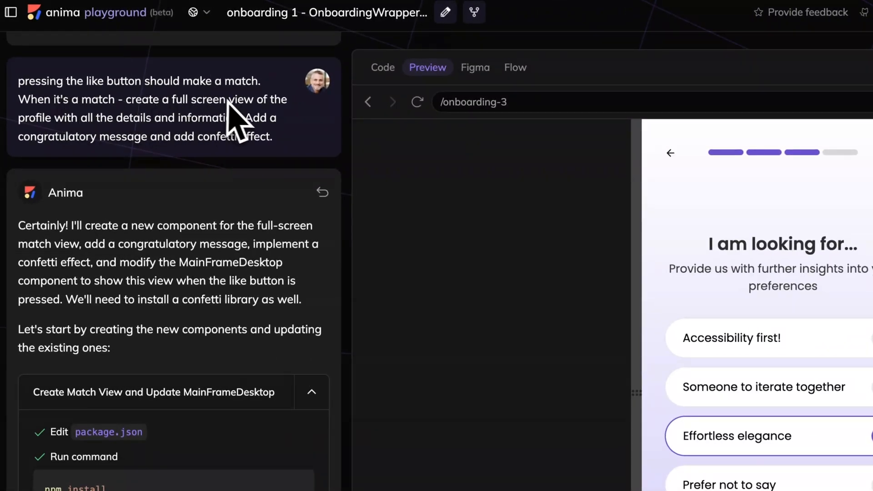
{"action": "mouse_move", "coordinate": [139, 173]}
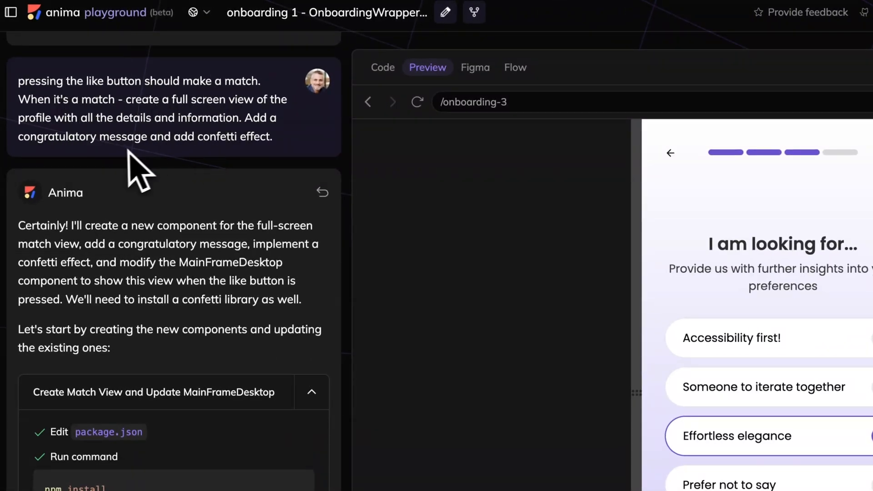
{"action": "mouse_move", "coordinate": [181, 181]}
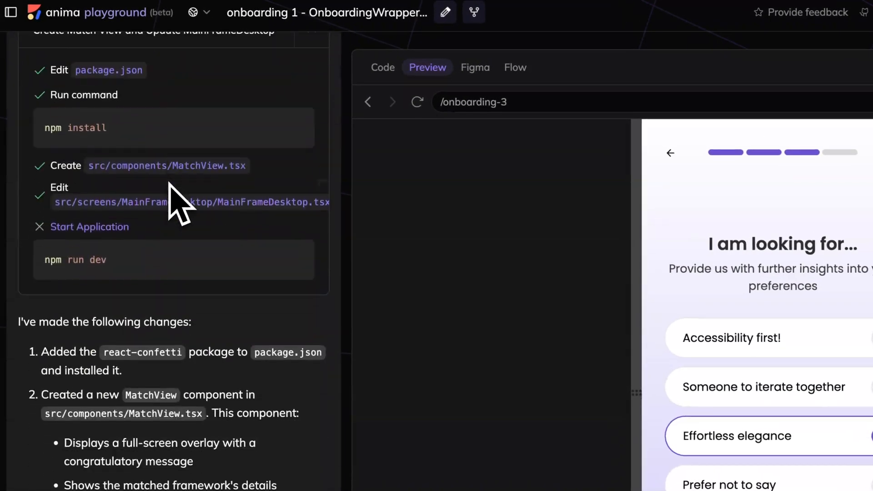
{"action": "scroll", "scroll_direction": "down", "scroll_amount": 3}
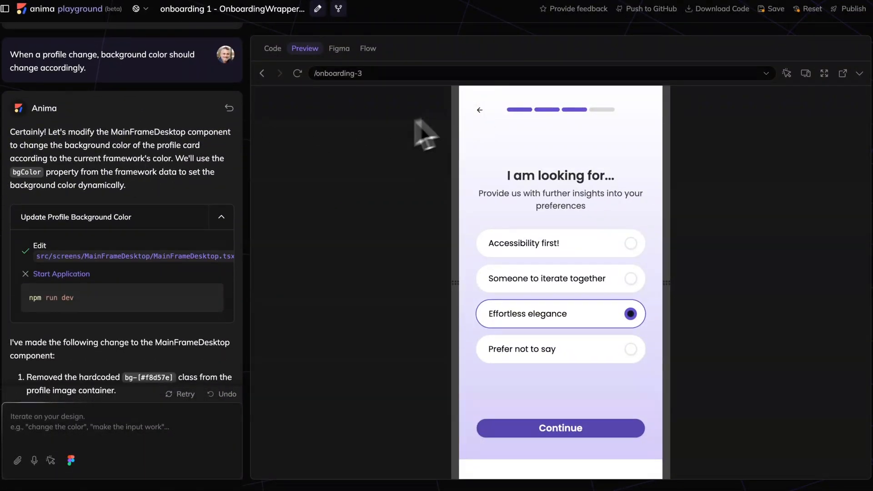
{"action": "left_click", "coordinate": [367, 48]}
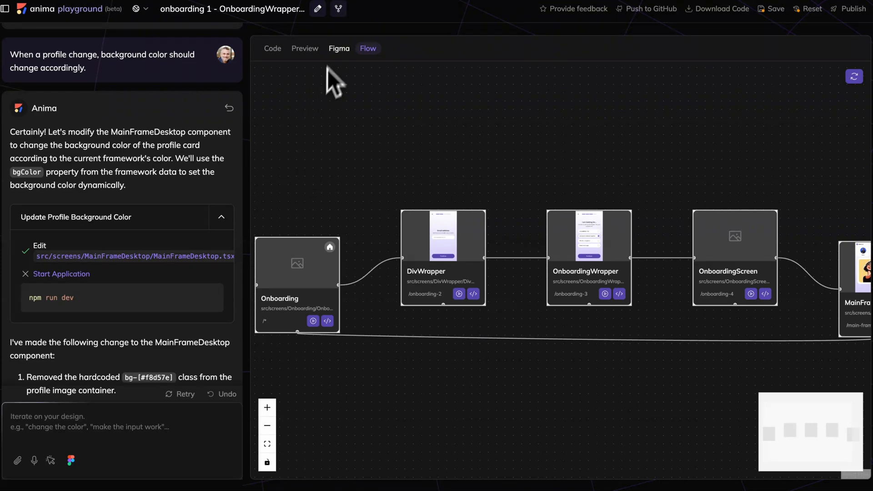
{"action": "left_click", "coordinate": [338, 48]}
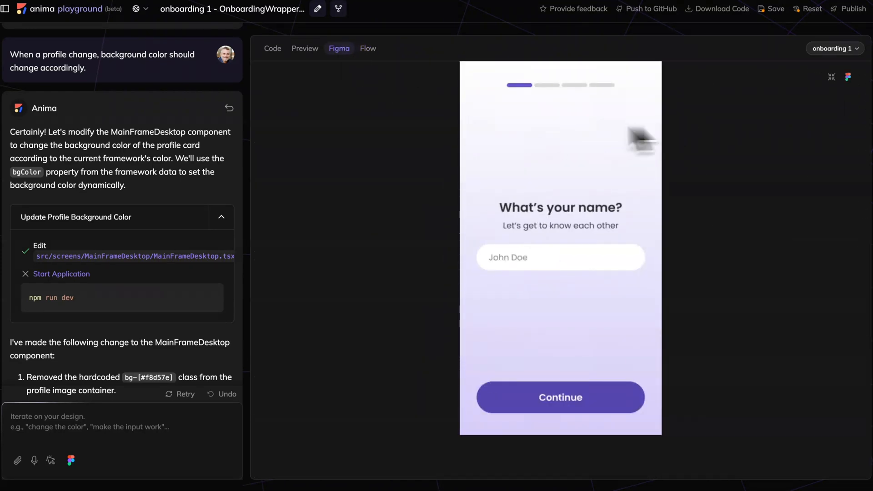
{"action": "left_click", "coordinate": [834, 48]}
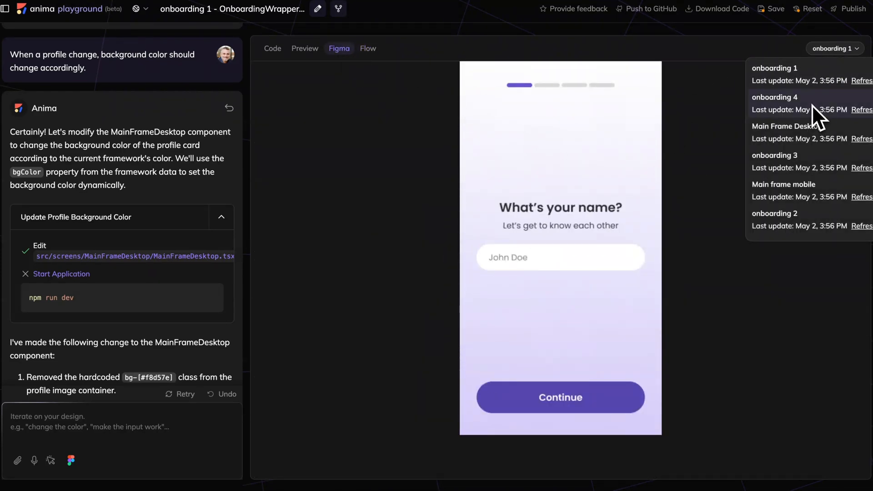
{"action": "left_click", "coordinate": [775, 97]}
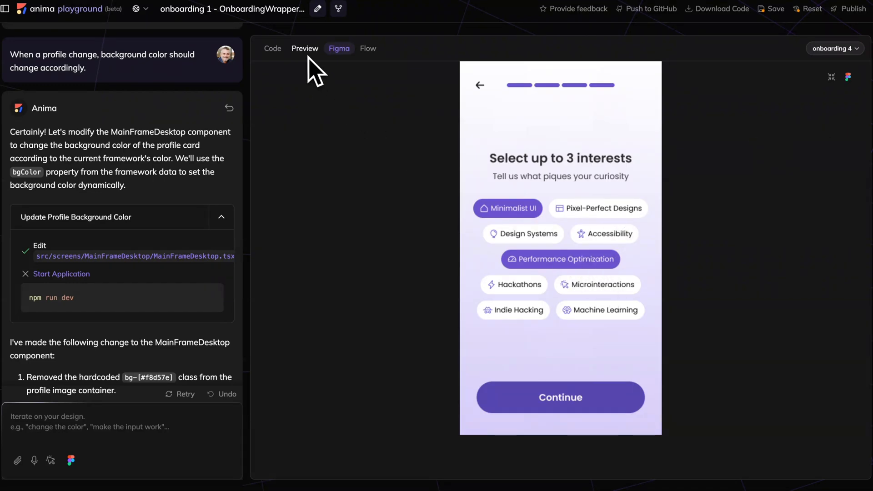
{"action": "left_click", "coordinate": [304, 48]}
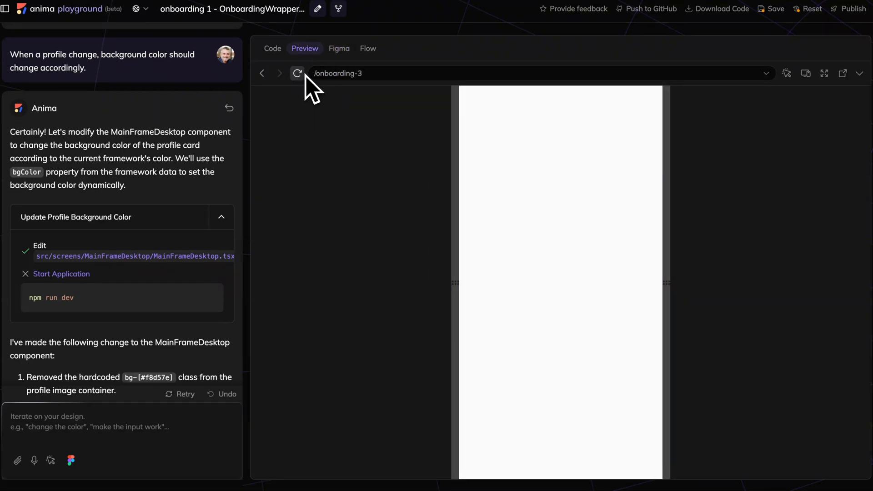
Reload the prototype and continue through the name and email steps, entering 'asdf'.
{"action": "left_click", "coordinate": [297, 73]}
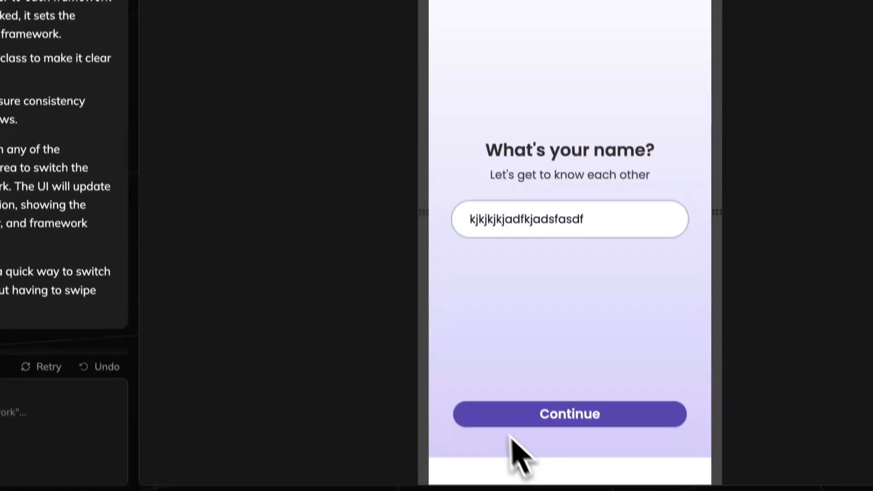
{"action": "left_click", "coordinate": [569, 414]}
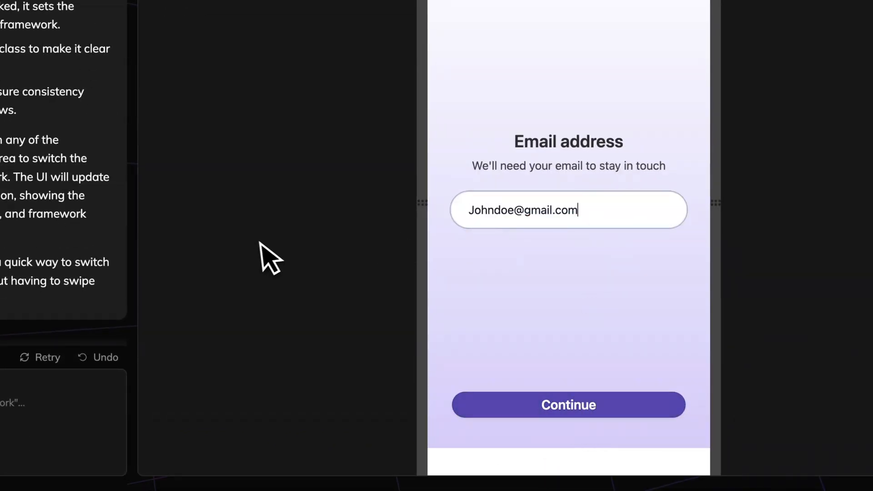
{"action": "type", "text": "asdfasdf@asdfasdf"}
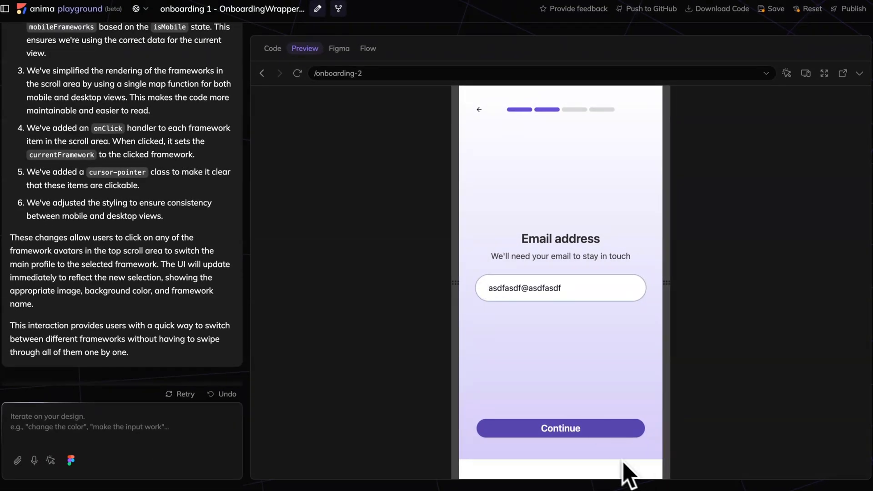
{"action": "left_click", "coordinate": [560, 427]}
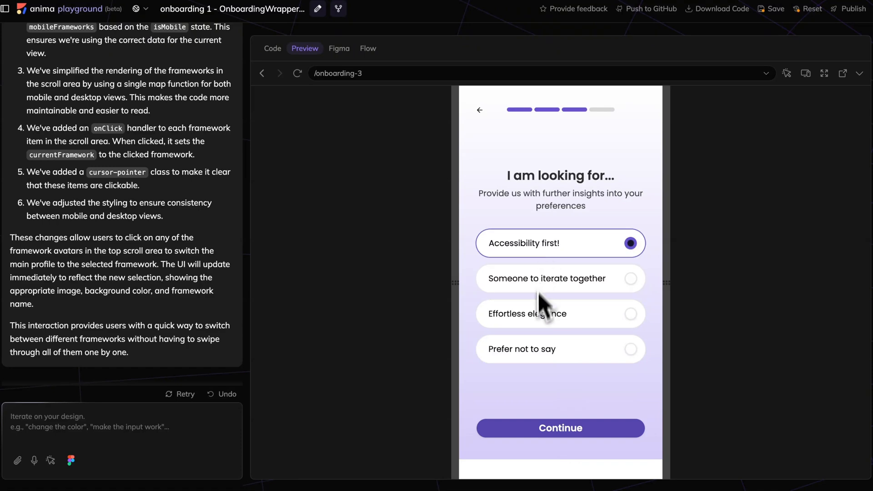
Answer the preferences step, toggle interest chips, and continue to the Match UI profile screen.
{"action": "left_click", "coordinate": [560, 428]}
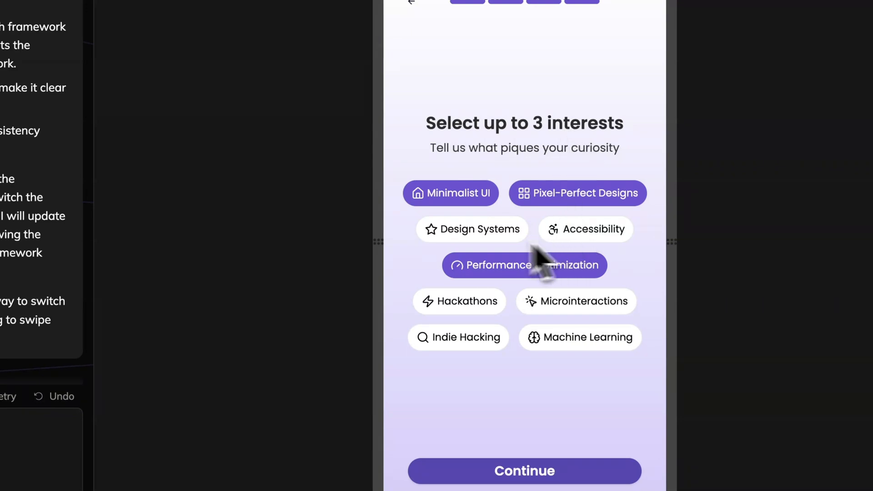
{"action": "mouse_move", "coordinate": [462, 328]}
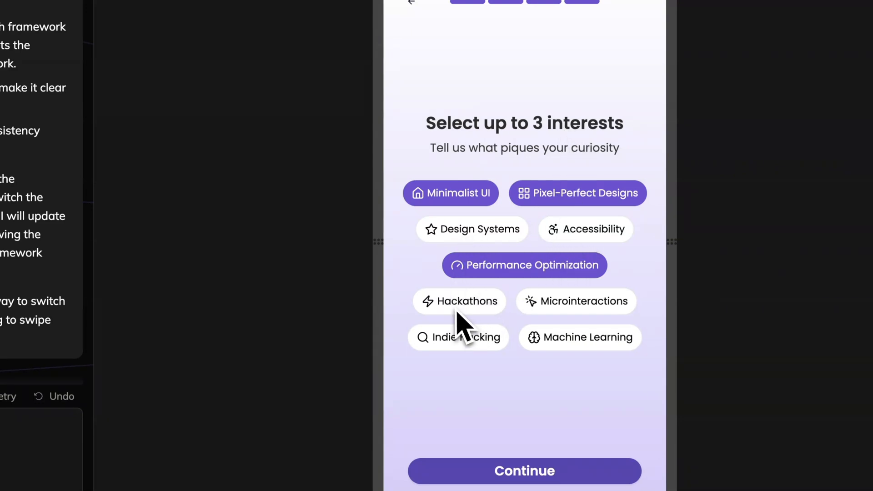
{"action": "left_click", "coordinate": [576, 301]}
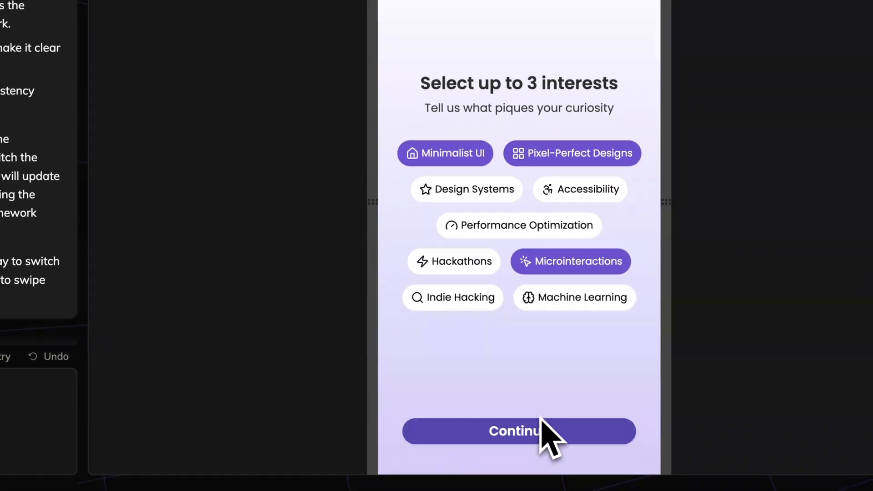
{"action": "left_click", "coordinate": [518, 431]}
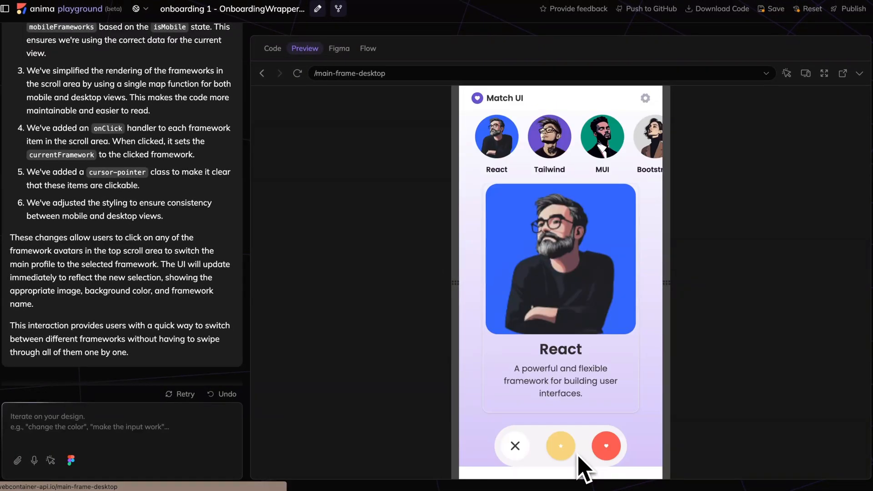
{"action": "mouse_move", "coordinate": [604, 343]}
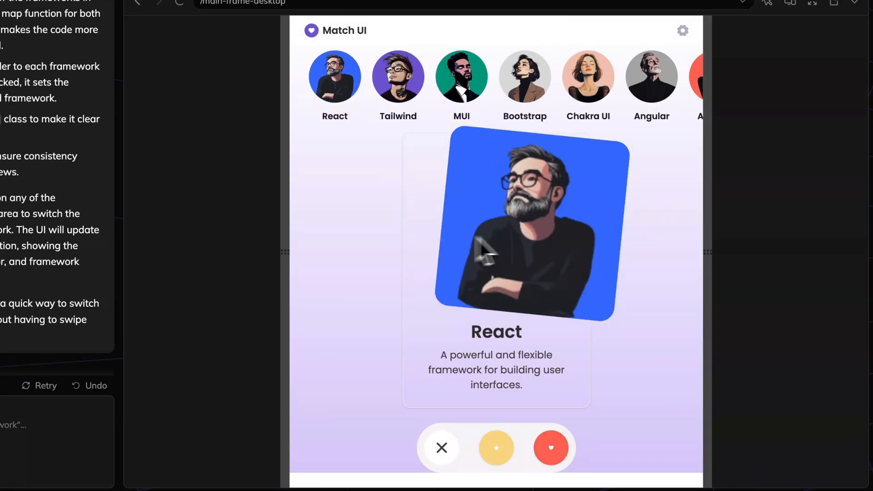
Like the React profile to trigger the confetti It's a Match overlay, then Continue Exploring.
{"action": "left_click", "coordinate": [551, 447]}
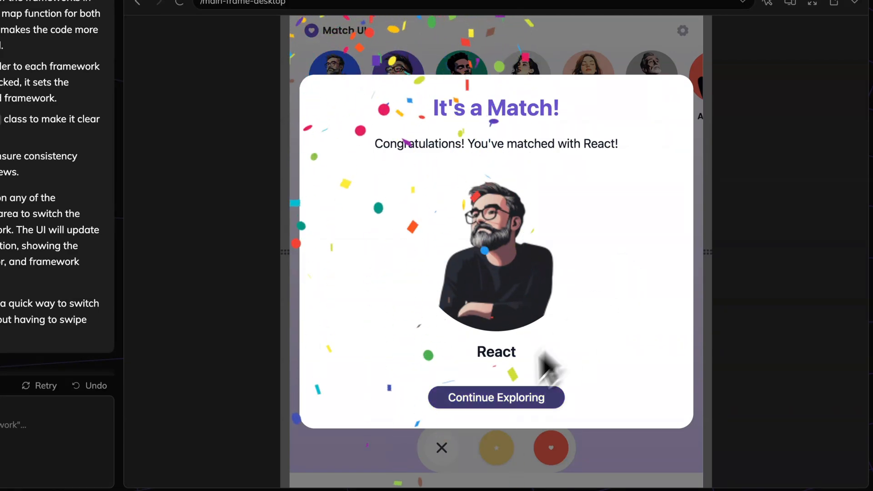
{"action": "left_click", "coordinate": [495, 397]}
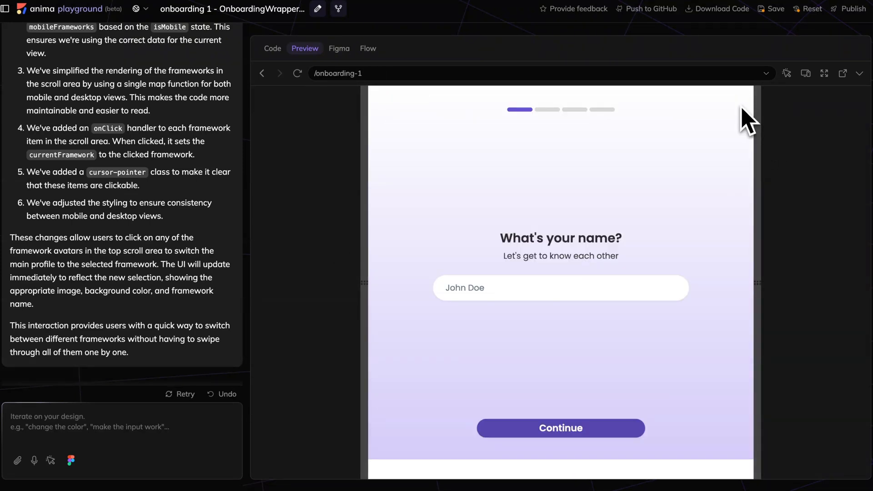
{"action": "mouse_move", "coordinate": [562, 123]}
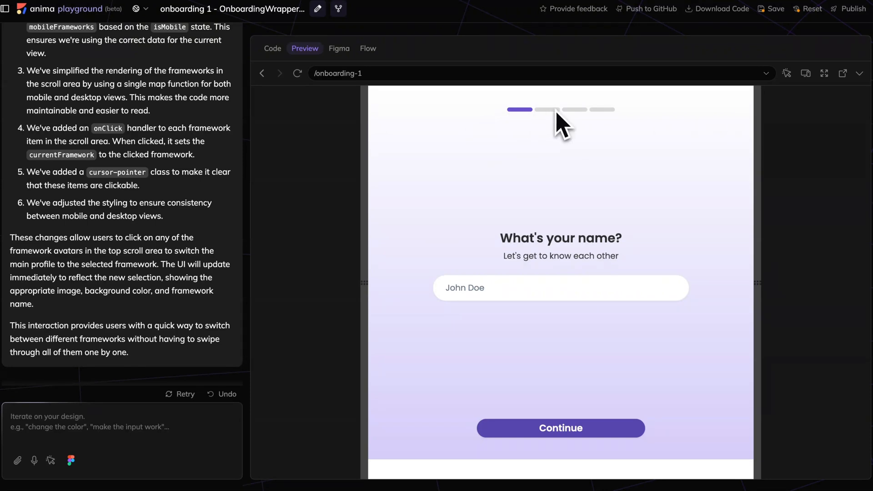
{"action": "mouse_move", "coordinate": [440, 340]}
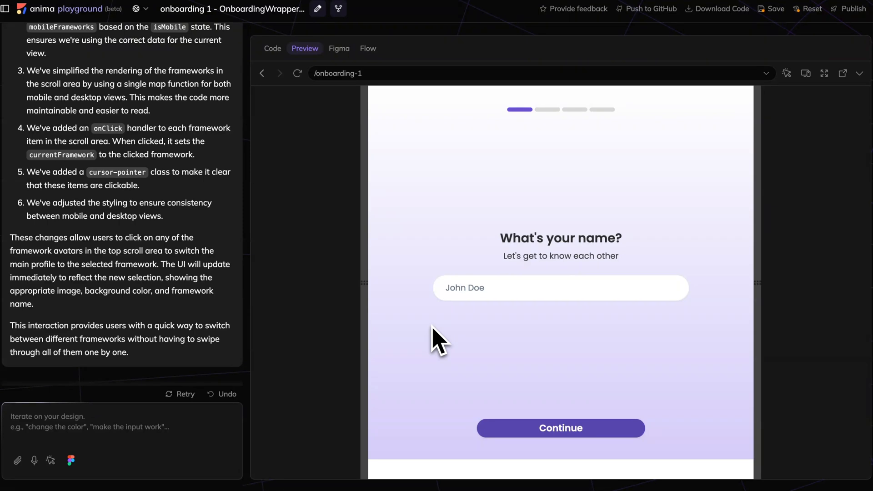